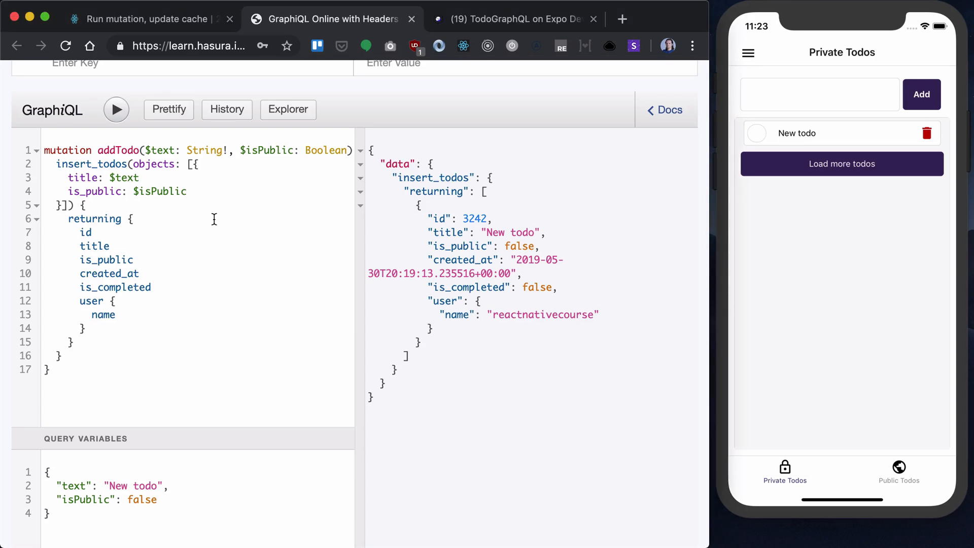
# Copy the entire addTodo mutation from the GraphiQL query editor
pyautogui.click(187, 191)
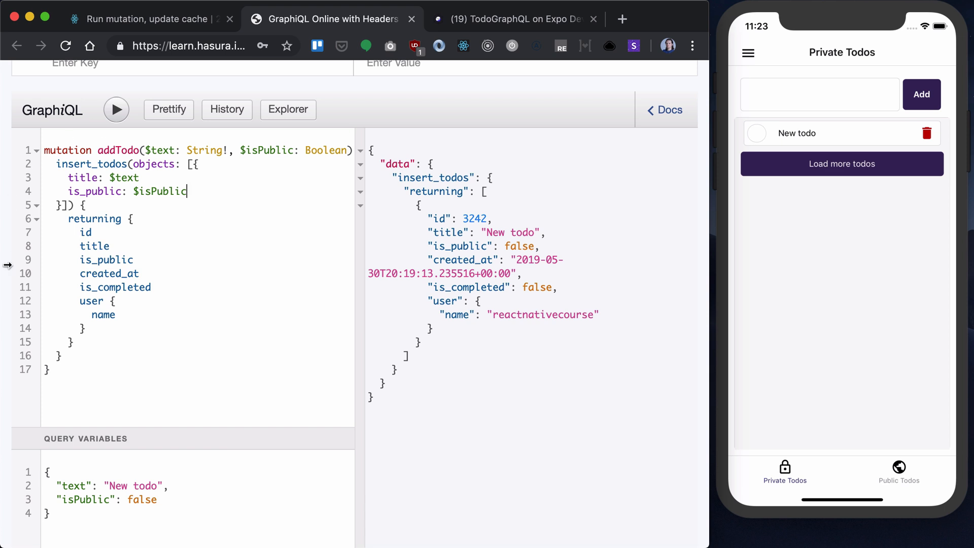
pyautogui.moveTo(194, 297)
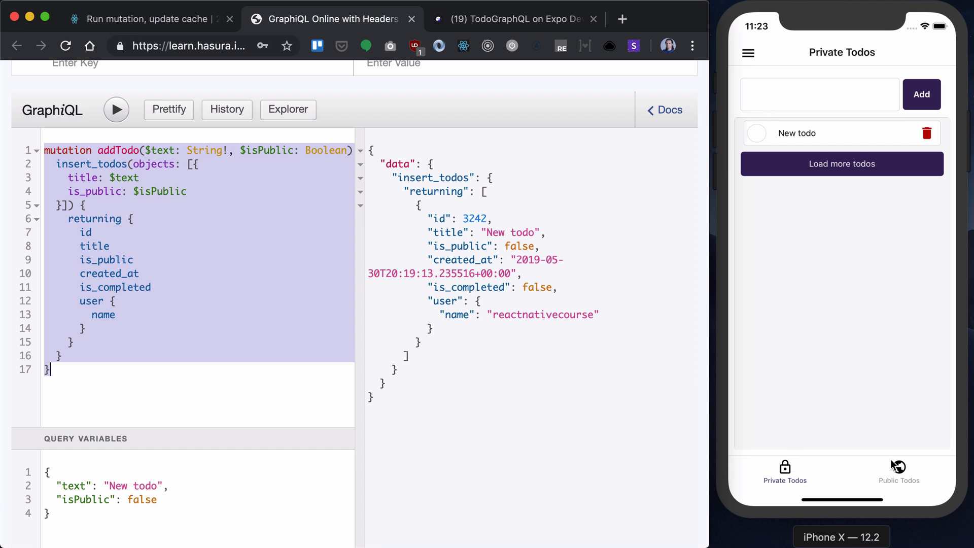
pyautogui.click(898, 470)
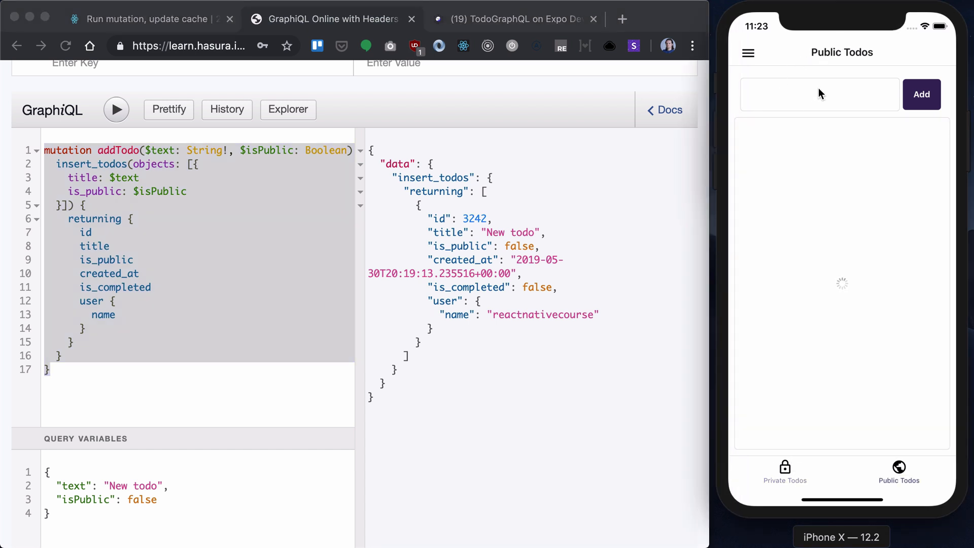
pyautogui.click(785, 472)
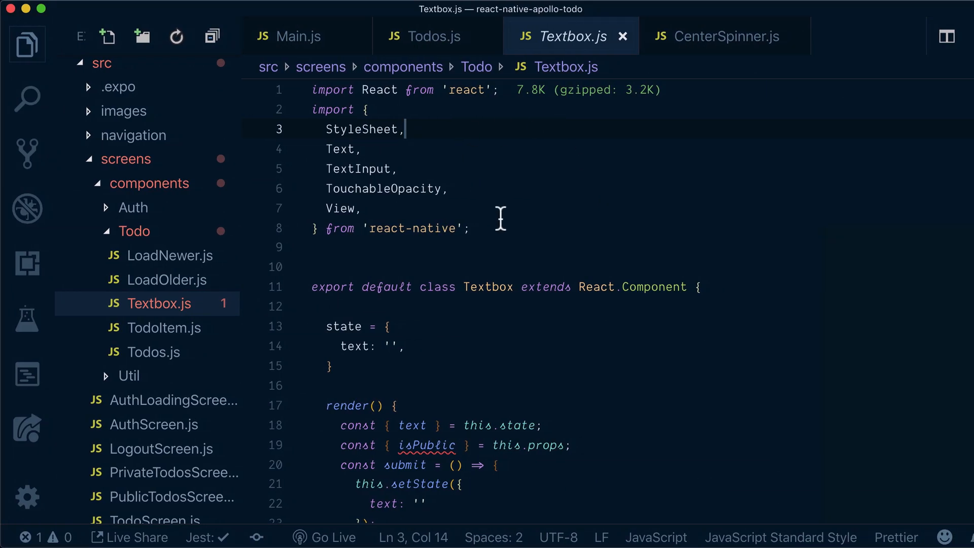
# Import gql from graphql-tag and define INSERT_TODO holding the pasted addTodo mutation
pyautogui.press('Enter')
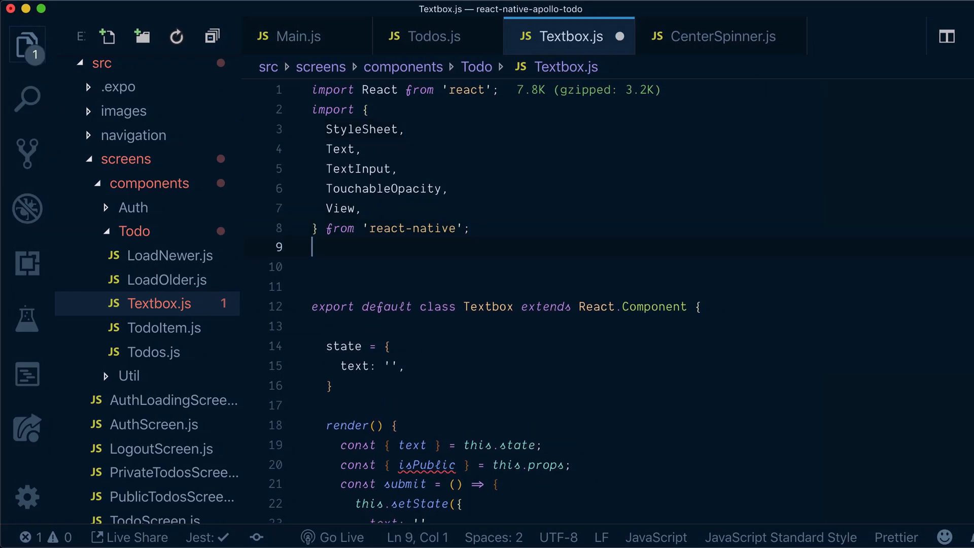
pyautogui.write('import ga')
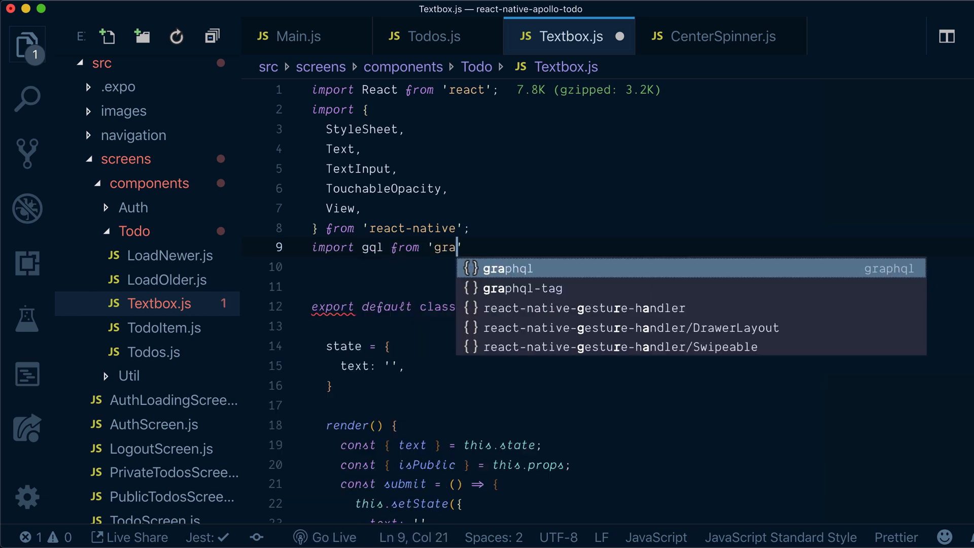
pyautogui.click(522, 289)
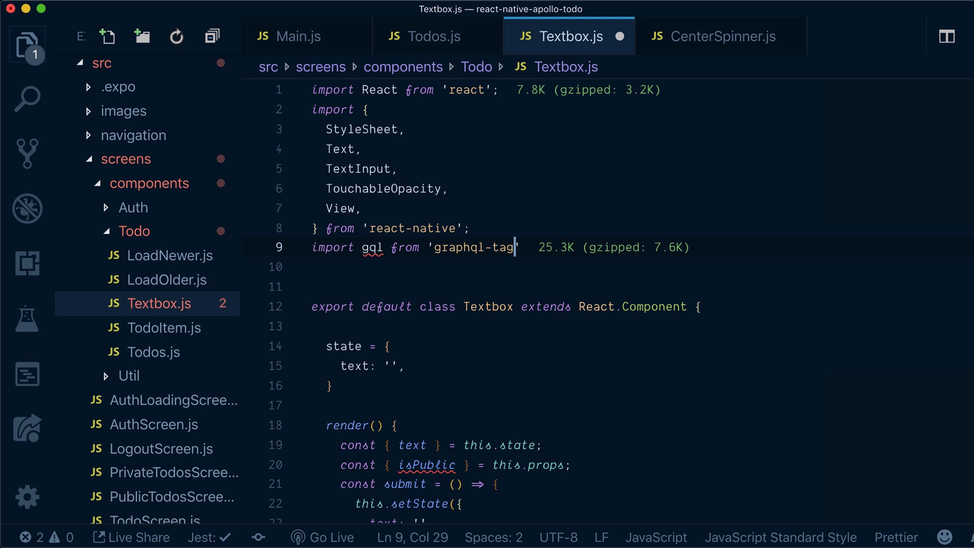
pyautogui.write('const')
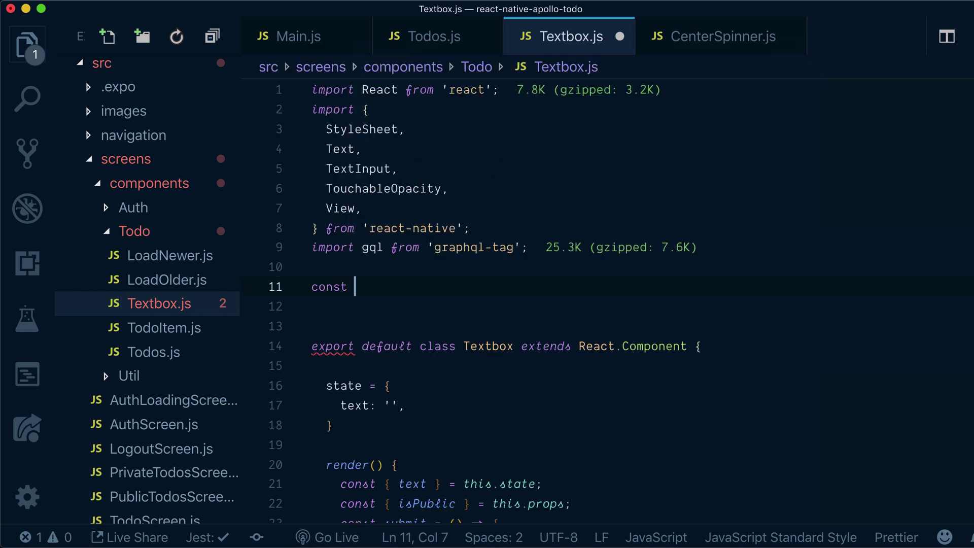
pyautogui.write('INS')
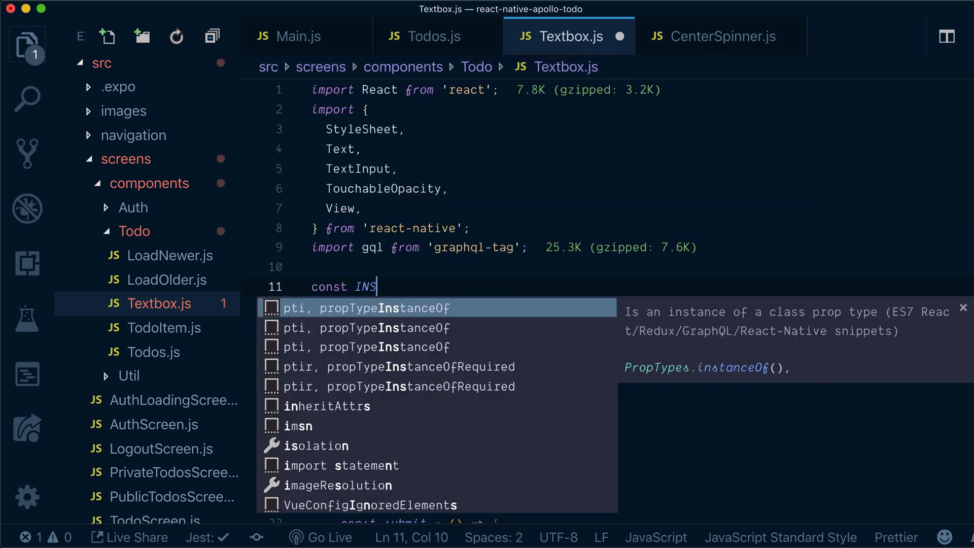
pyautogui.write('ERT_TODO = gql`')
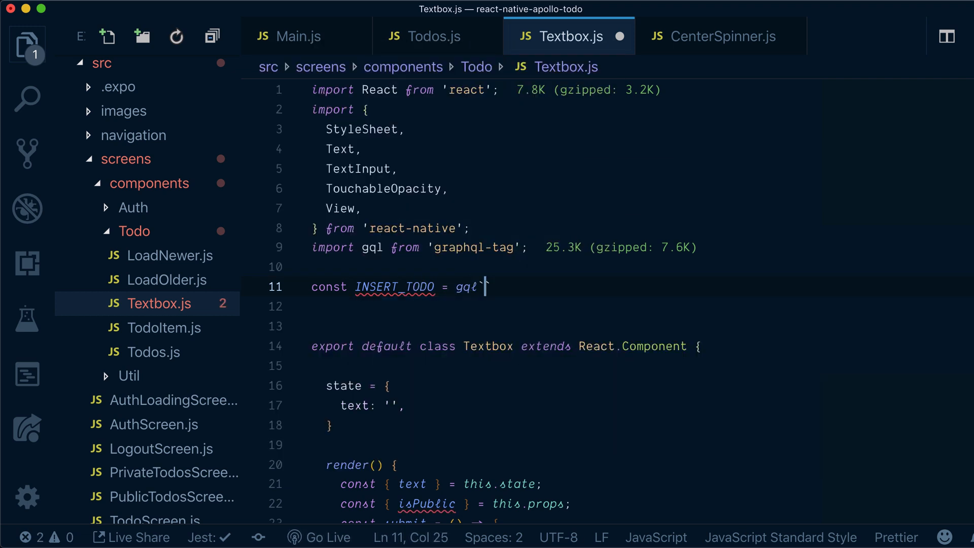
pyautogui.press('Enter')
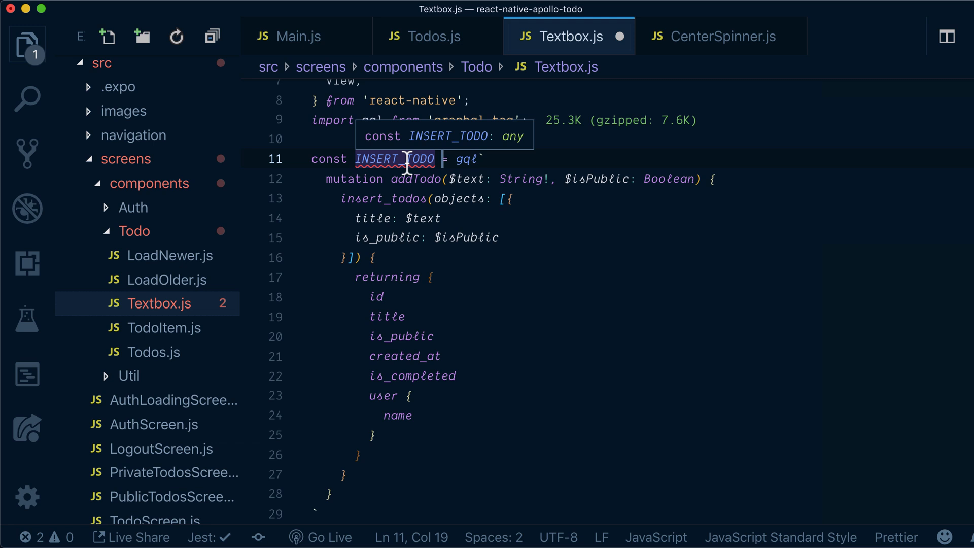
pyautogui.scroll(3)
pyautogui.write('import { ')
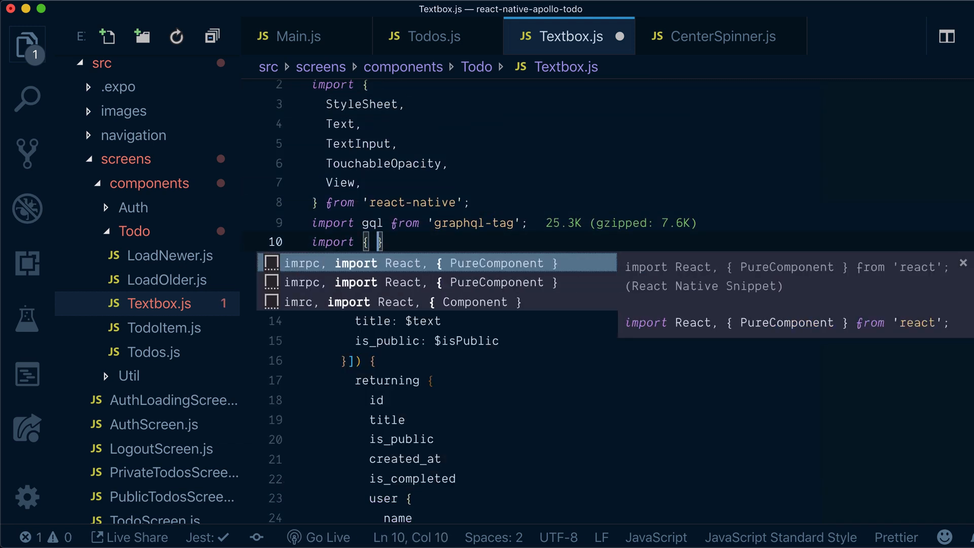
# Import Mutation from 'react-apollo' in Textbox.js
pyautogui.write('Mutati')
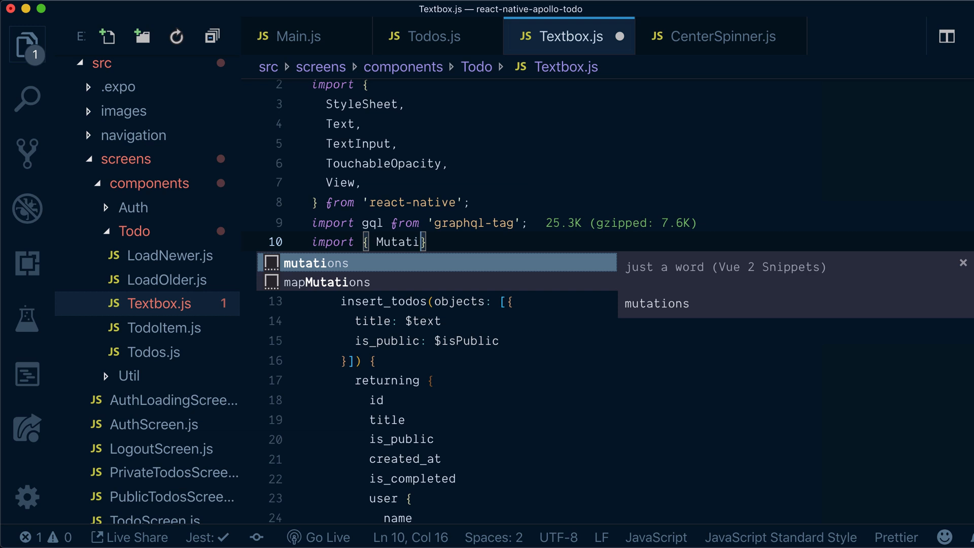
pyautogui.press('Tab')
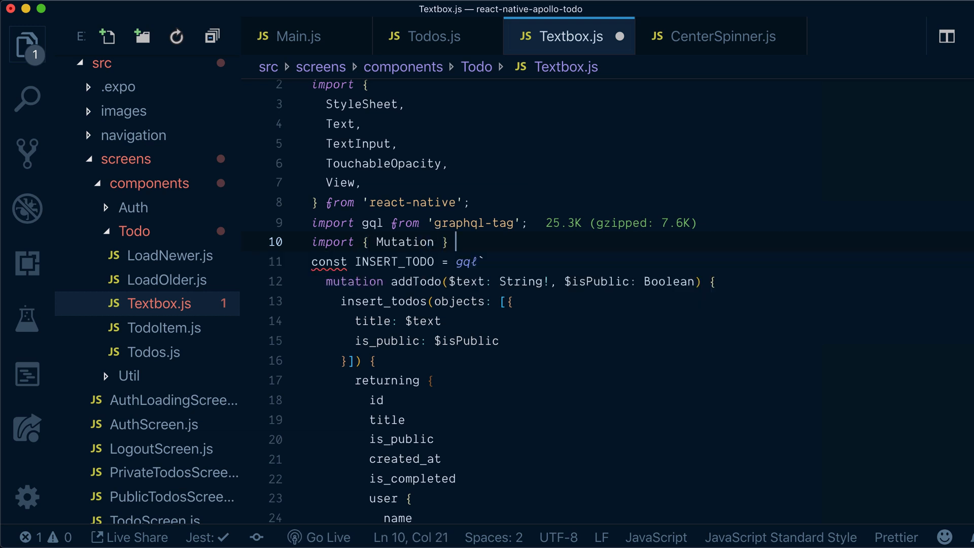
pyautogui.write("from ''")
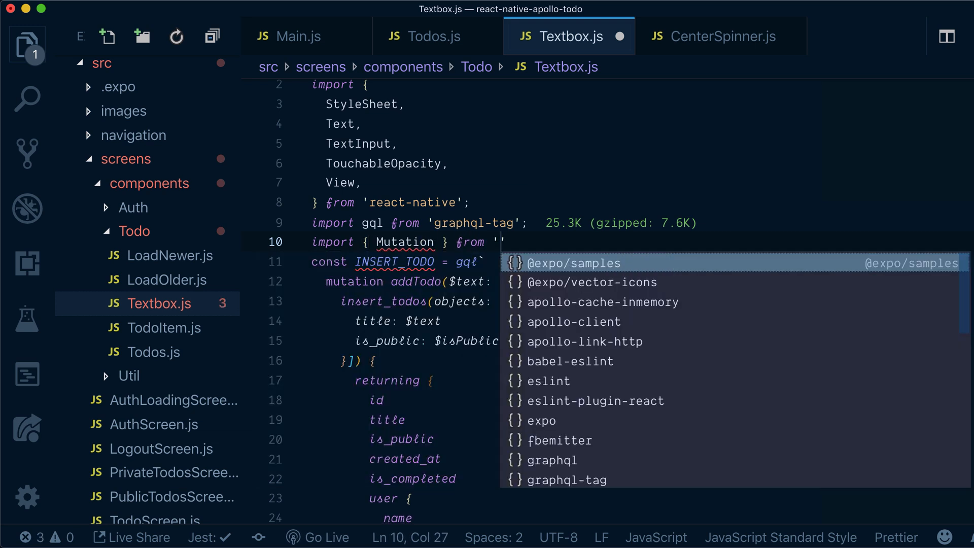
pyautogui.write('react-apollo";')
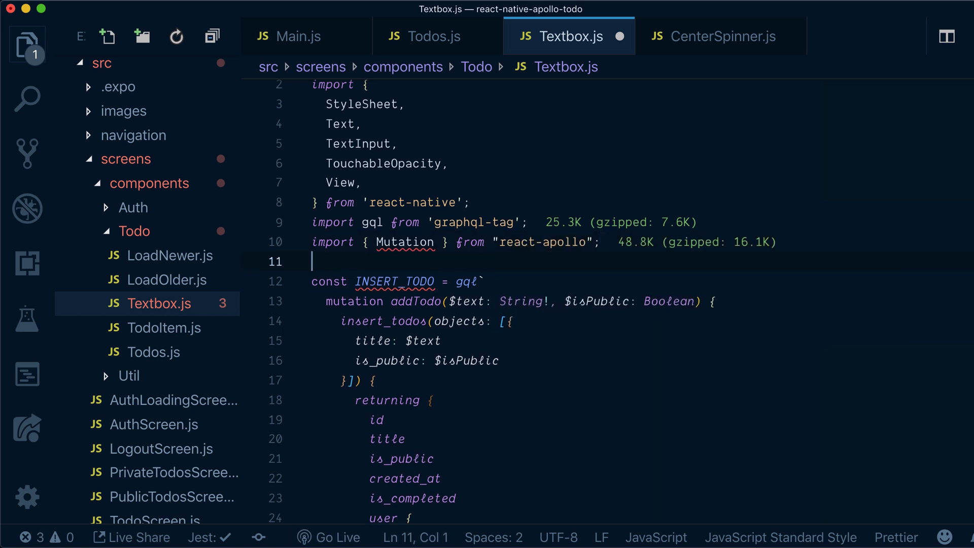
pyautogui.doubleClick(405, 194)
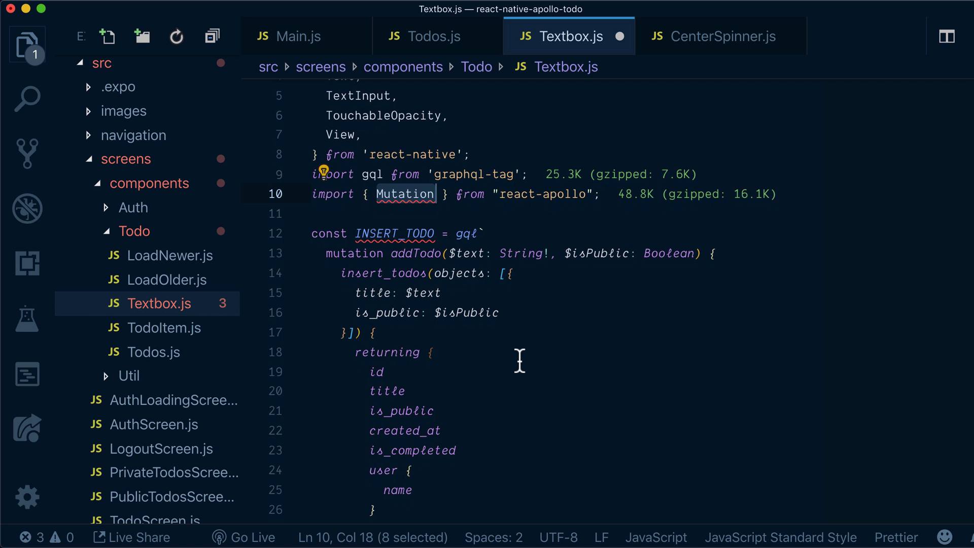
# Wrap render's output in a Mutation whose child function takes insertTodo, loading and error
pyautogui.scroll(-3)
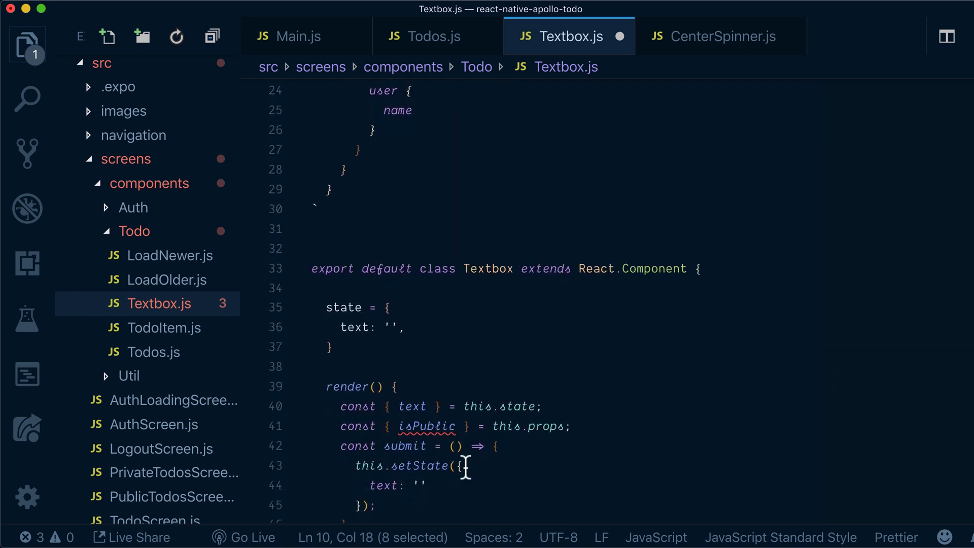
pyautogui.scroll(-3)
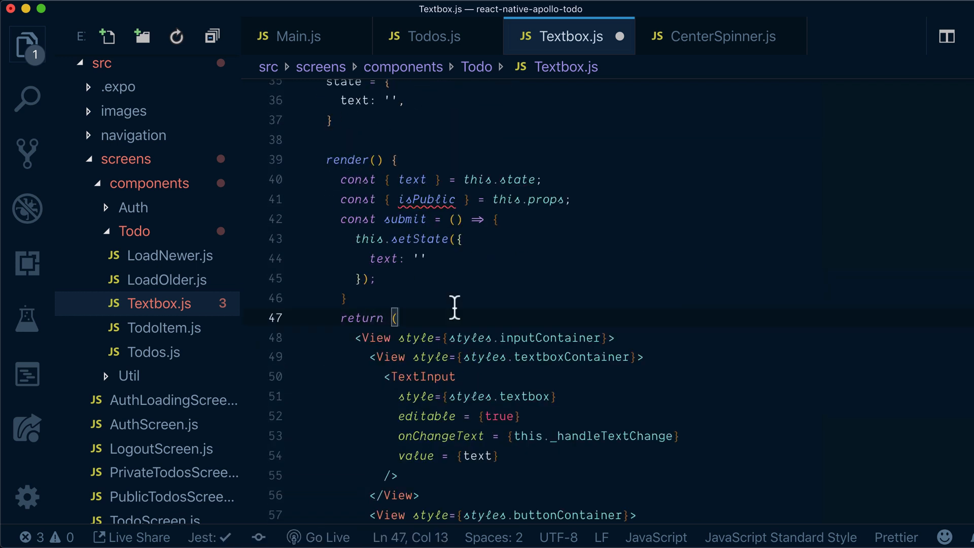
pyautogui.write('<Mutation></Mutation>')
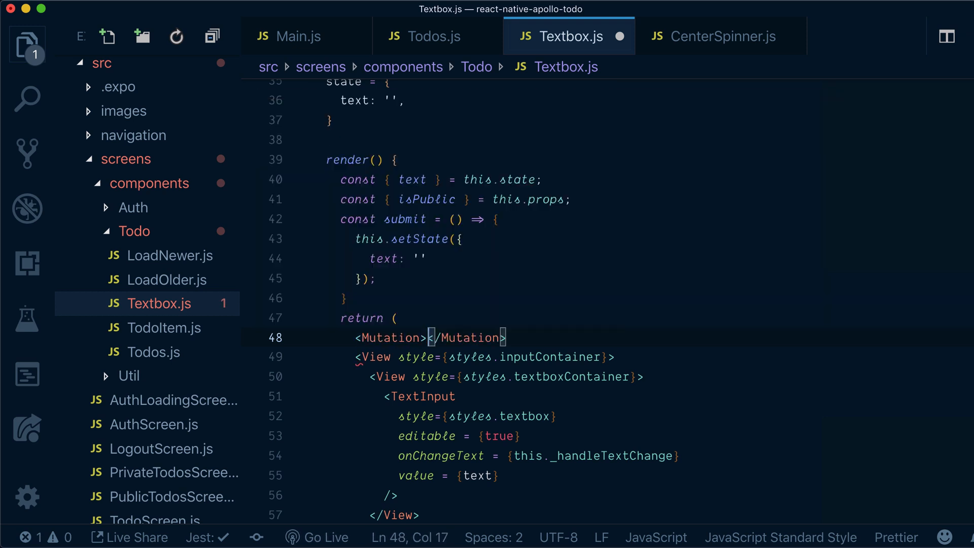
pyautogui.scroll(-3)
pyautogui.write('{(')
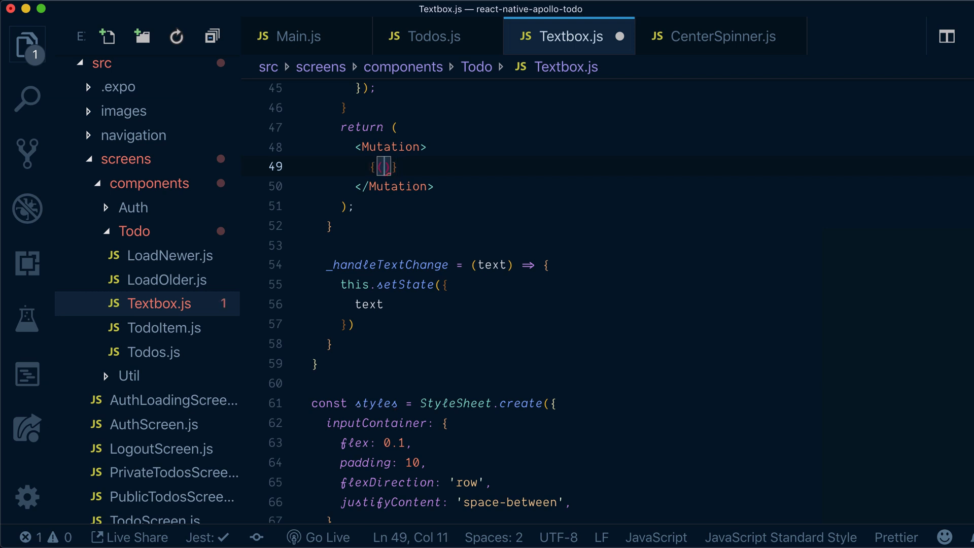
pyautogui.write('in')
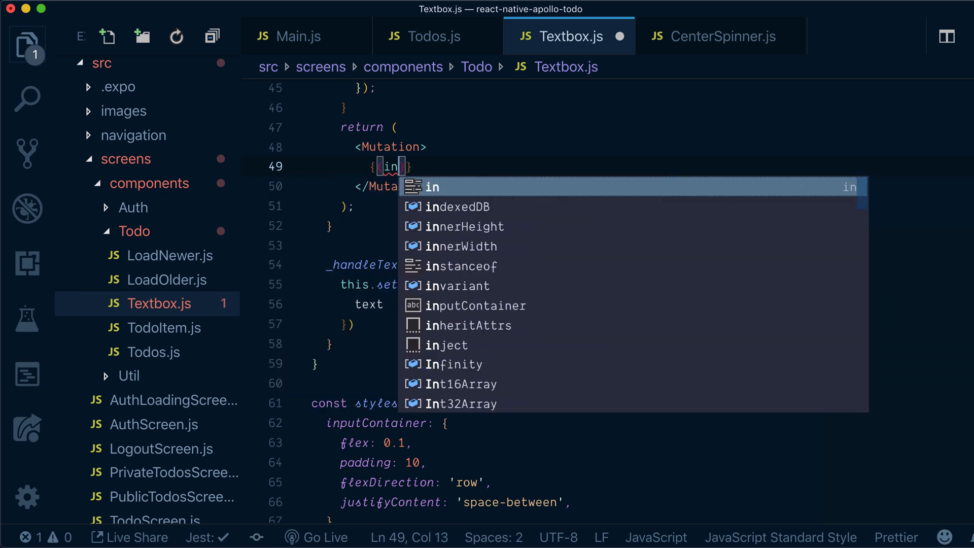
pyautogui.write('sertTodo, { loadin')
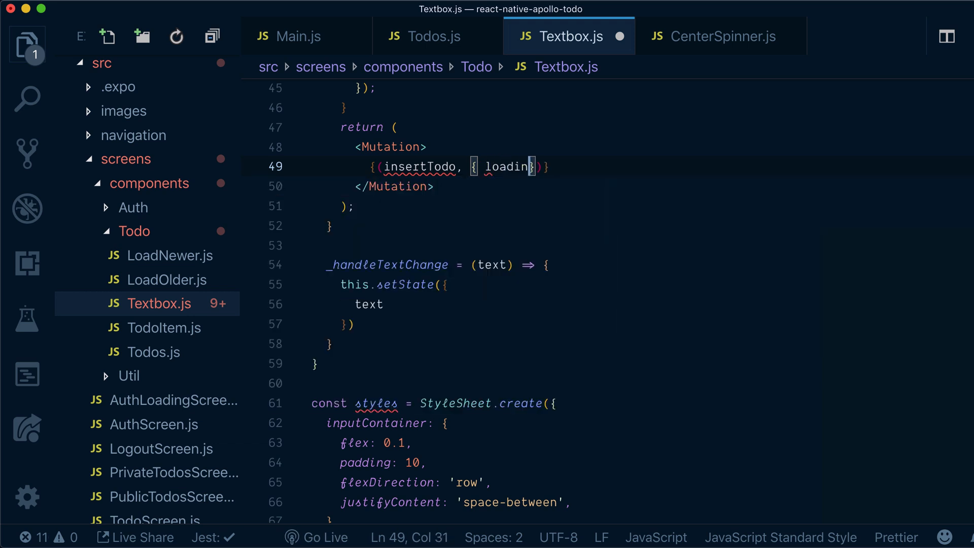
pyautogui.write('g, error')
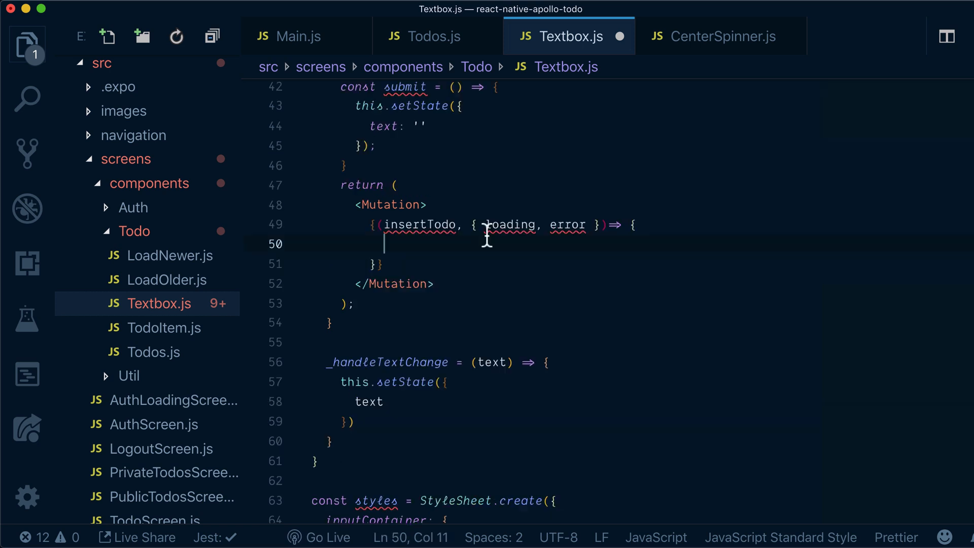
# Make submit call insertTodo with text and isPublic variables
pyautogui.write('return (')
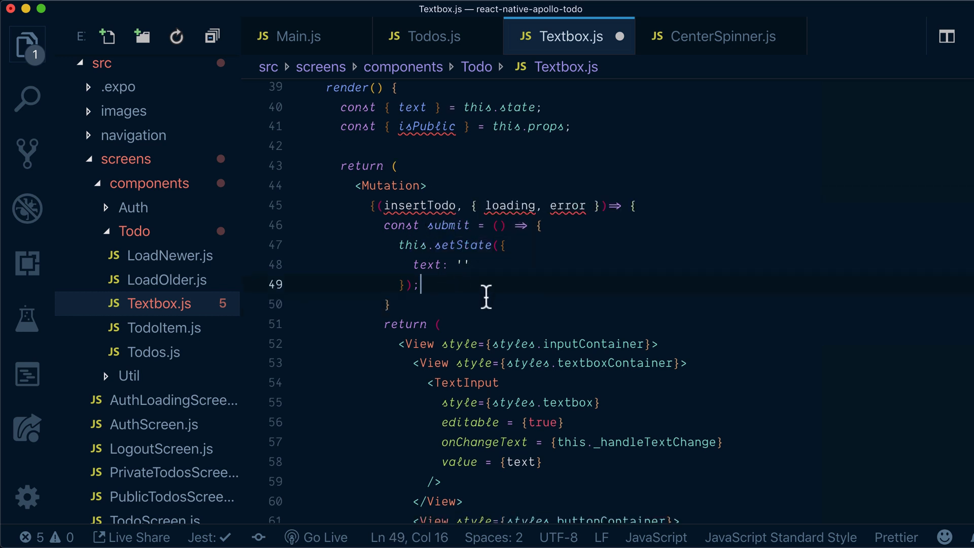
pyautogui.write('insertTodo(')
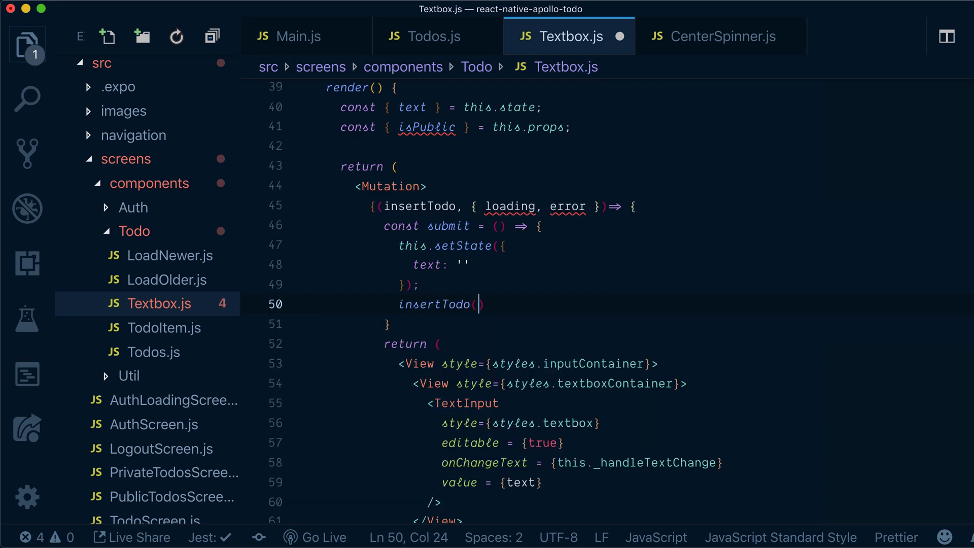
pyautogui.write('variables: {')
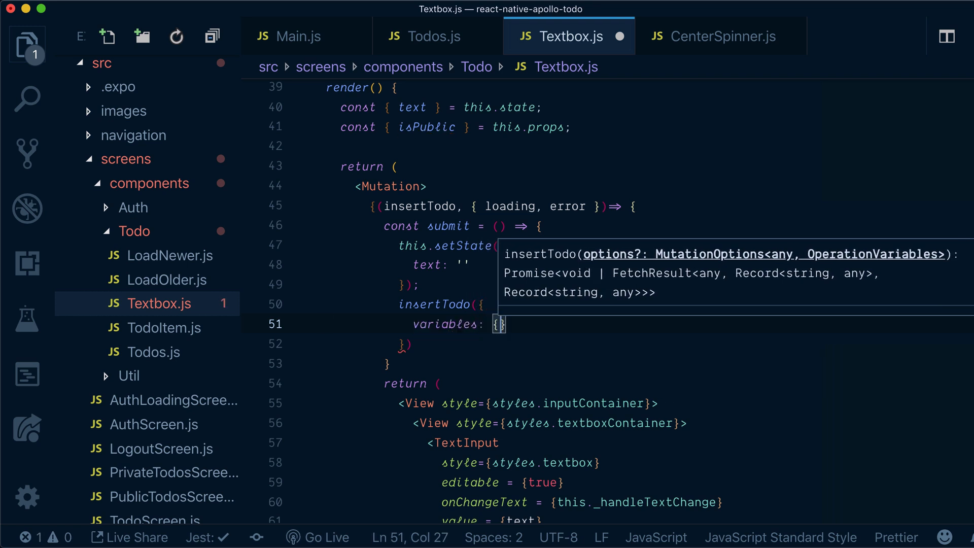
pyautogui.write('text, id')
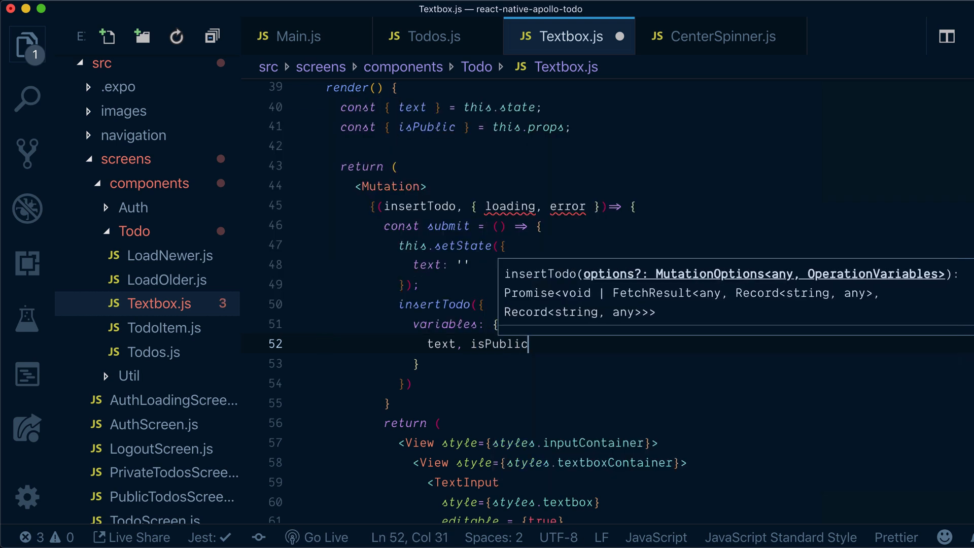
pyautogui.moveTo(494, 379)
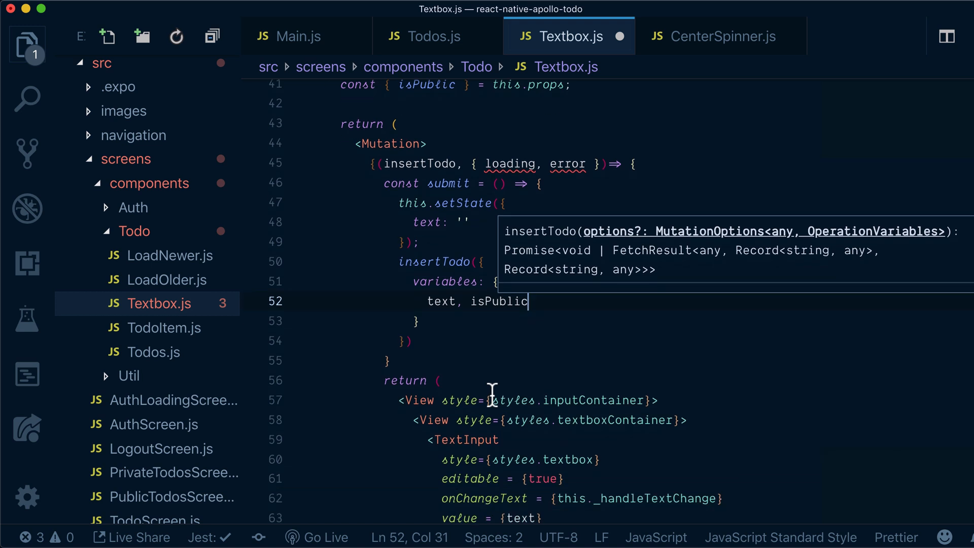
# Give the Mutation tag mutation={INSERT_TODO}
pyautogui.click(426, 143)
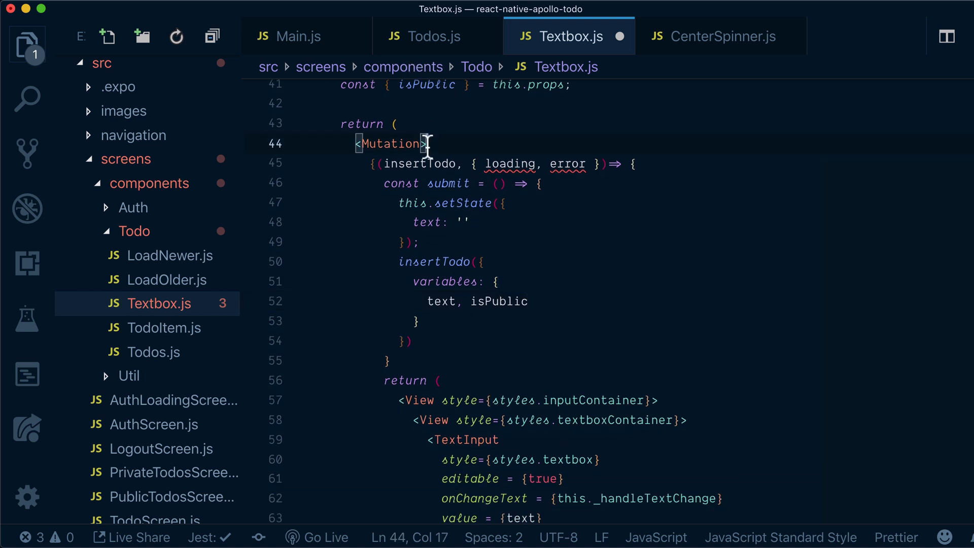
pyautogui.write('m')
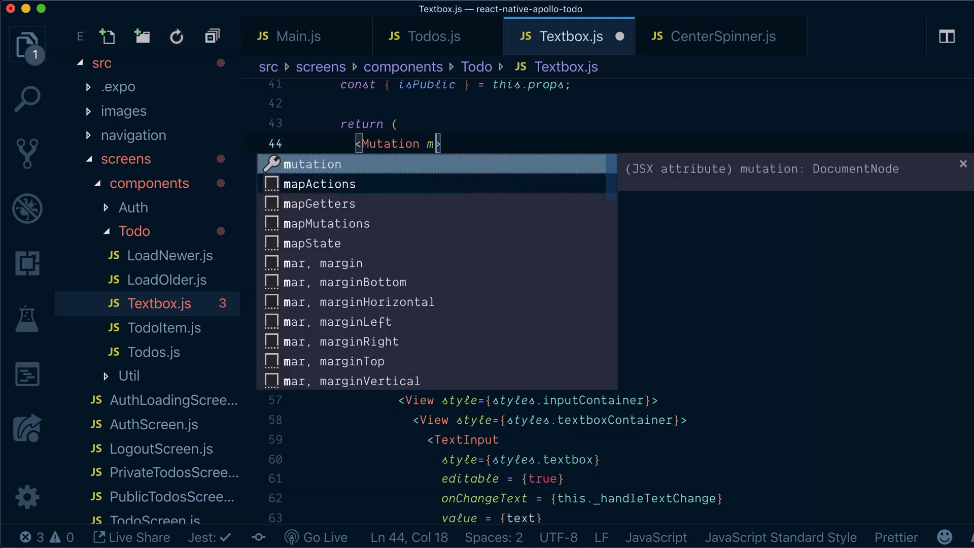
pyautogui.press('Tab')
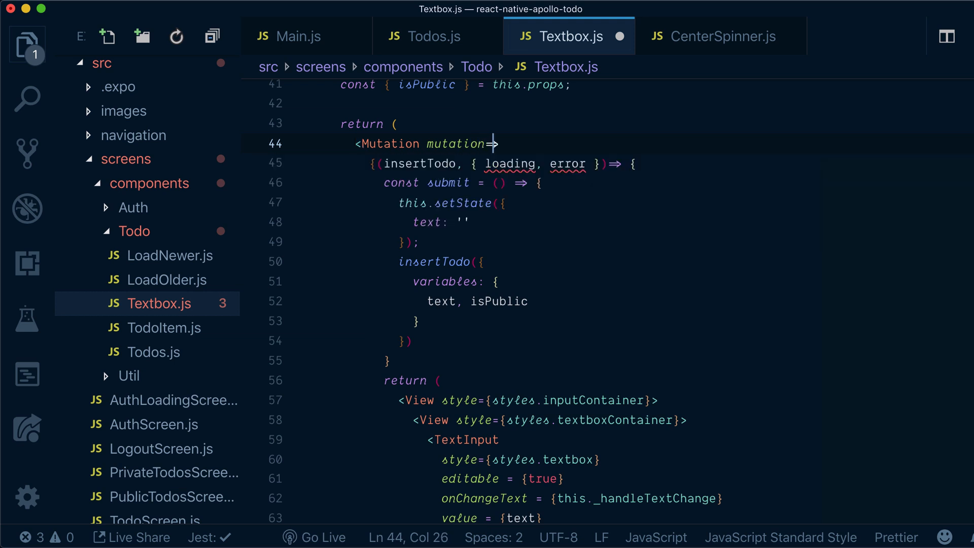
pyautogui.write('{INS')
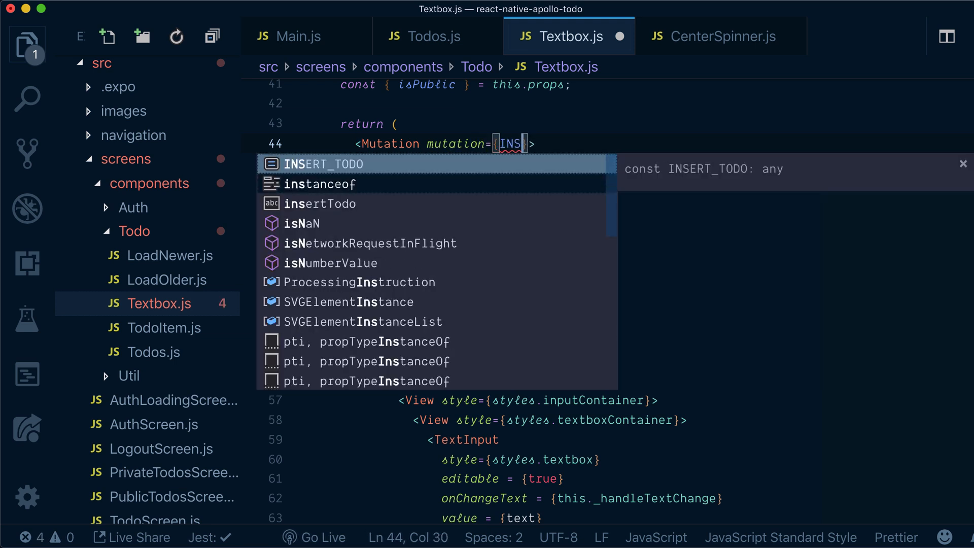
pyautogui.press('Tab')
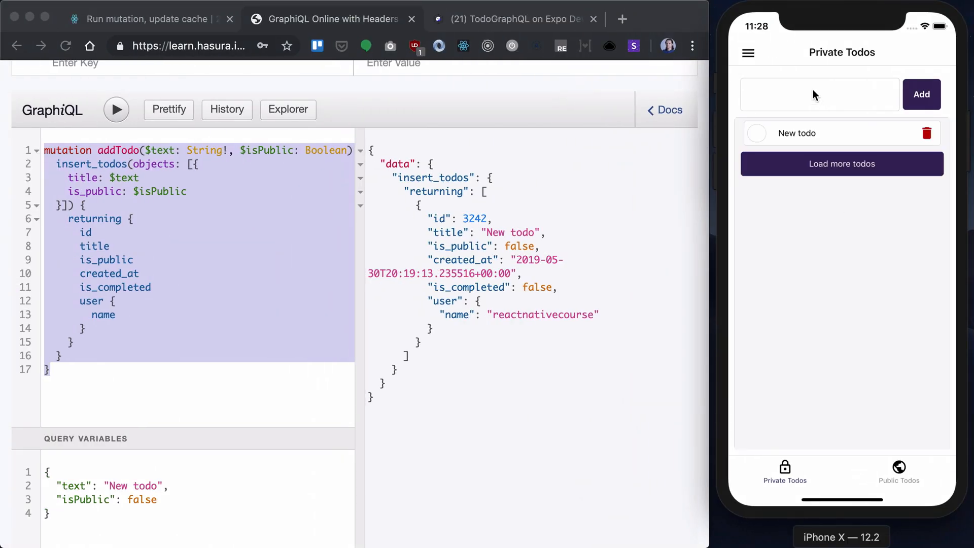
# Enter 'New' as a todo in the simulator's Private Todos field
pyautogui.write('New')
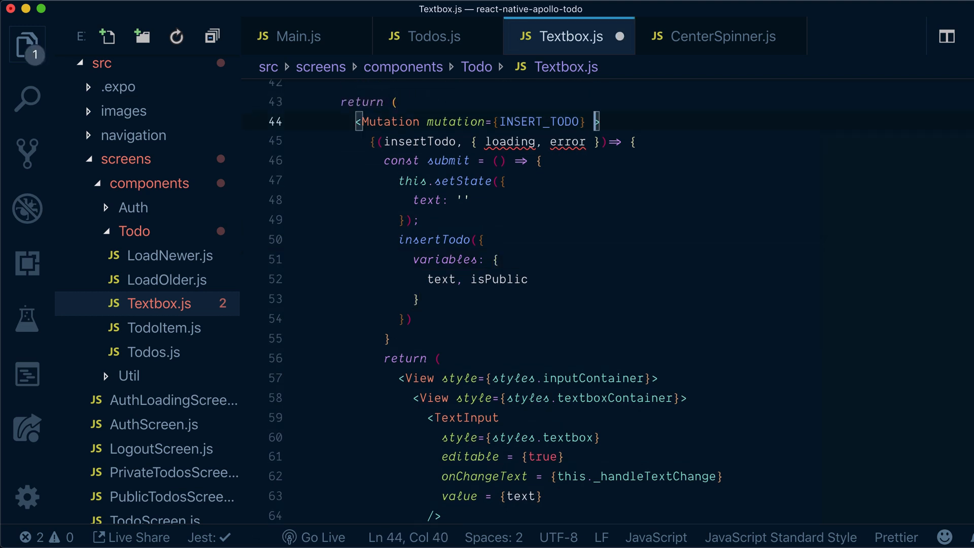
# Add update={updateCache} to Mutation and declare const updateCache = () => { } in render
pyautogui.write('update')
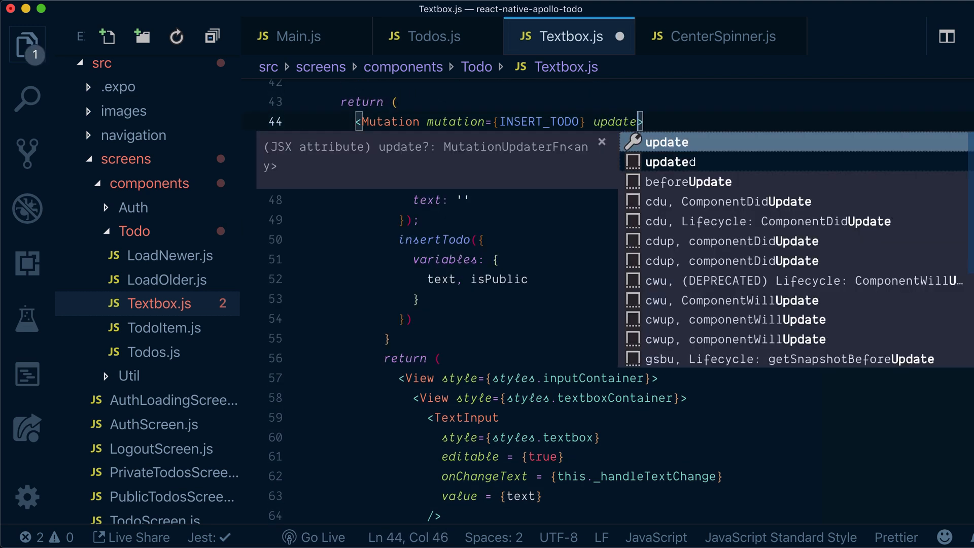
pyautogui.write('={updateCache')
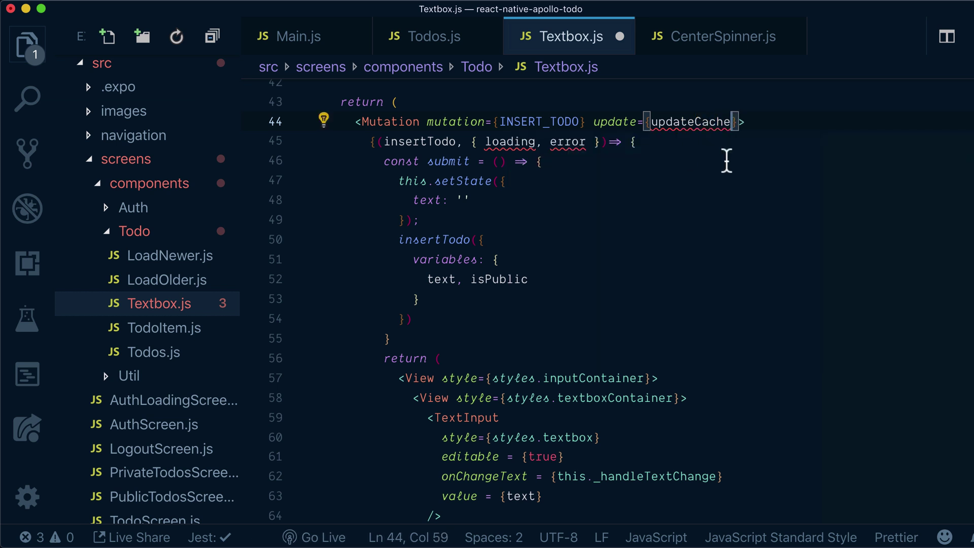
pyautogui.doubleClick(691, 122)
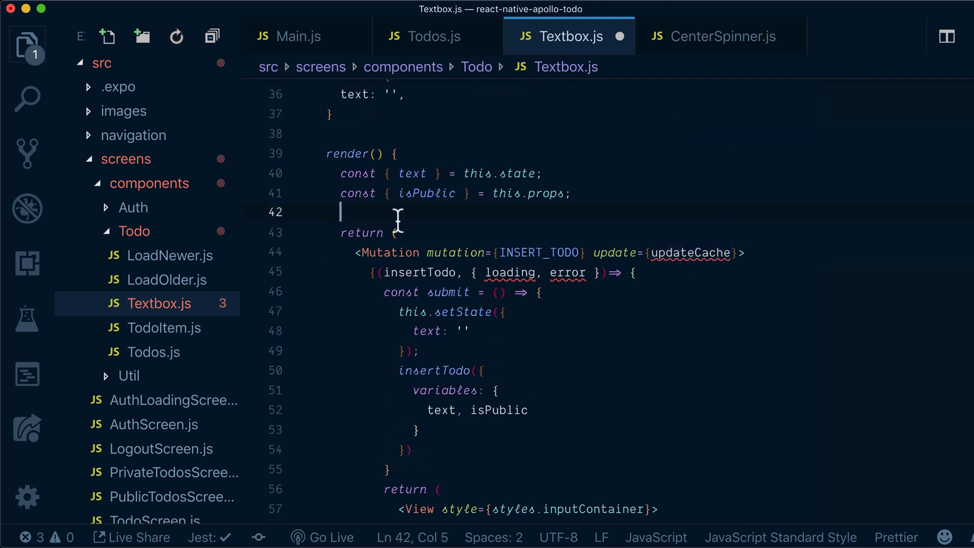
pyautogui.write('const')
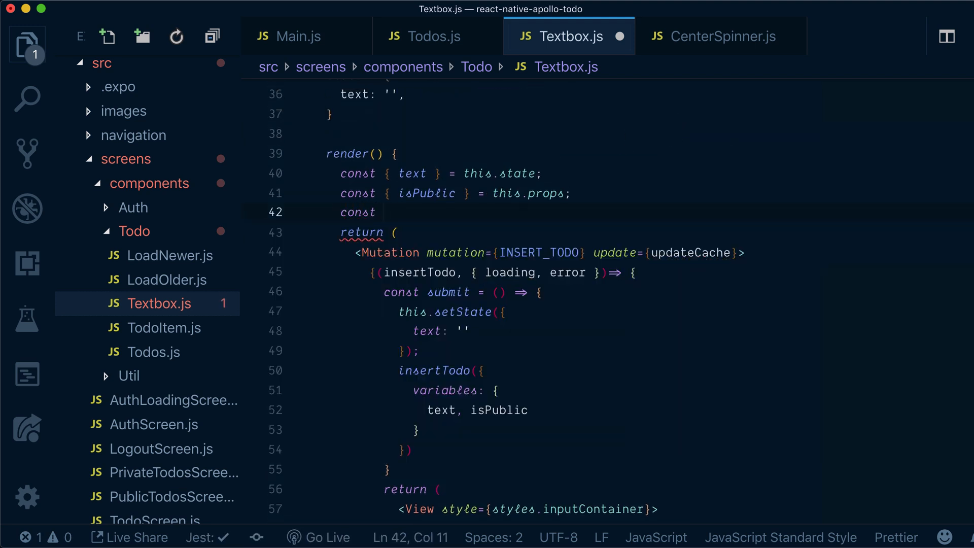
pyautogui.write('updateCache =')
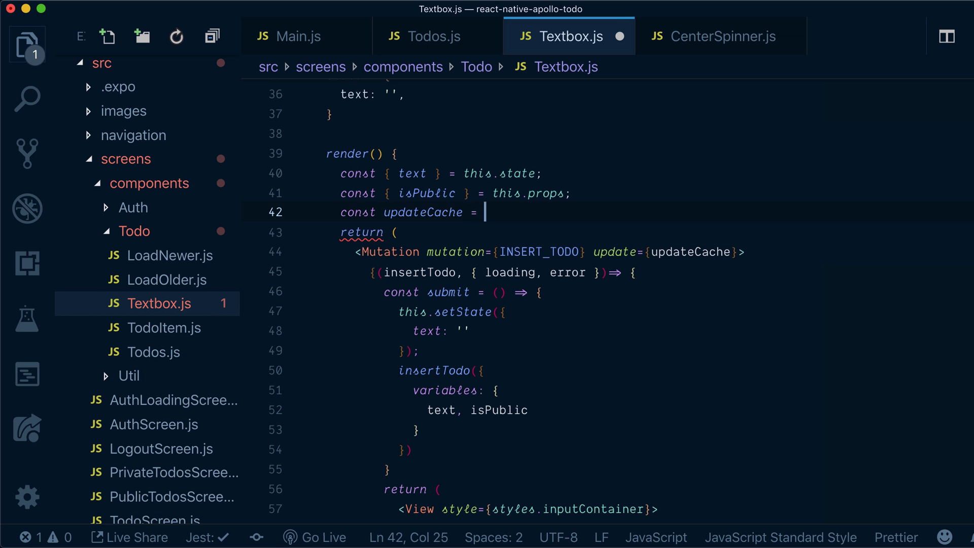
pyautogui.write('()')
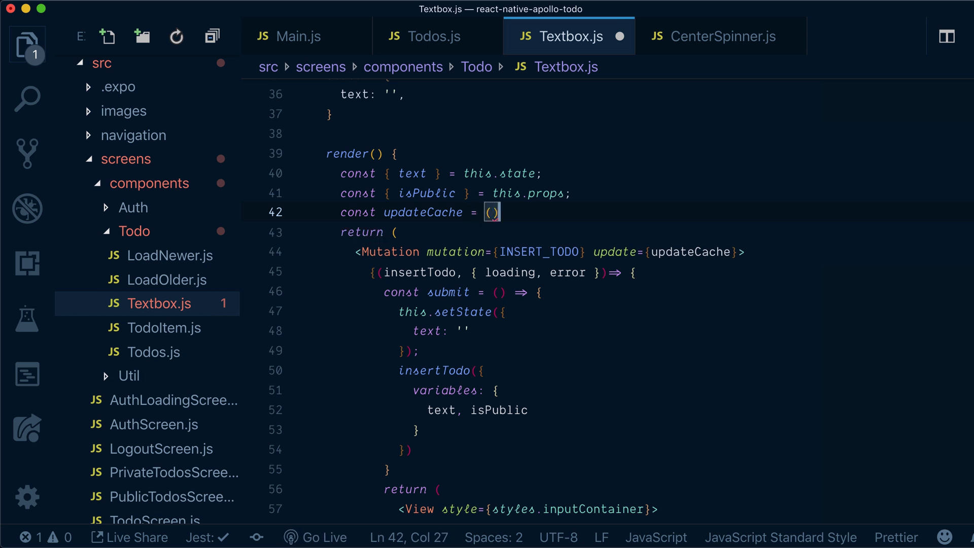
pyautogui.write('=> {')
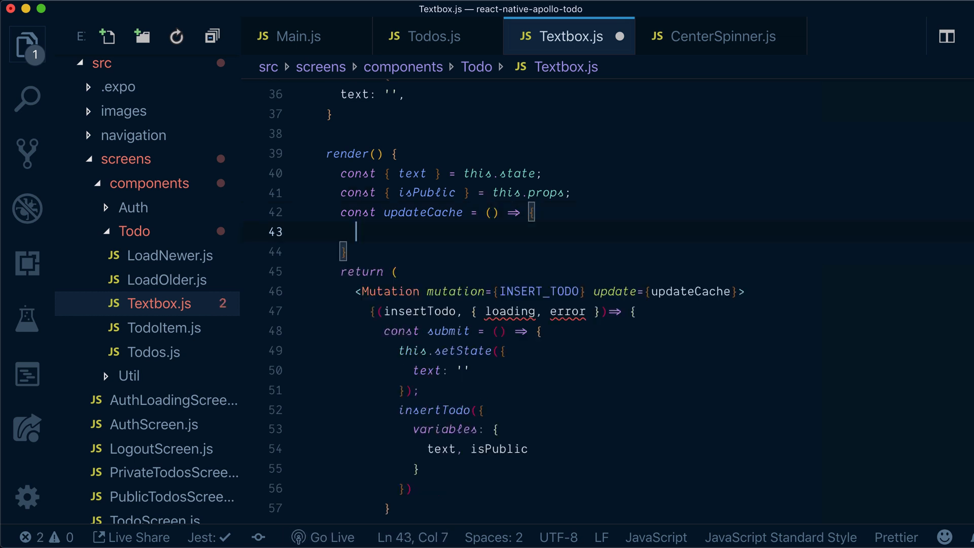
pyautogui.moveTo(659, 301)
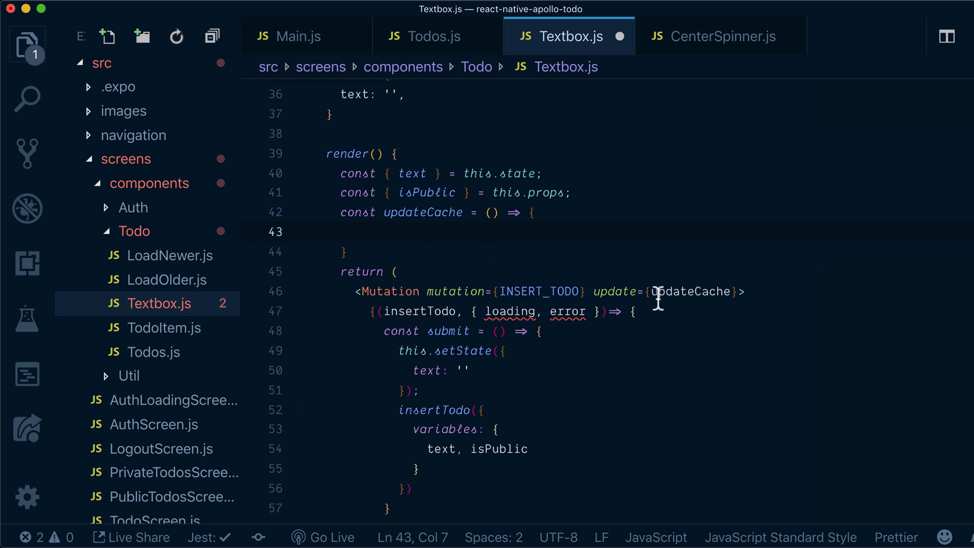
# Add import { FETCH_TODOS } from './Todos' to Textbox.js's imports
pyautogui.scroll(-3)
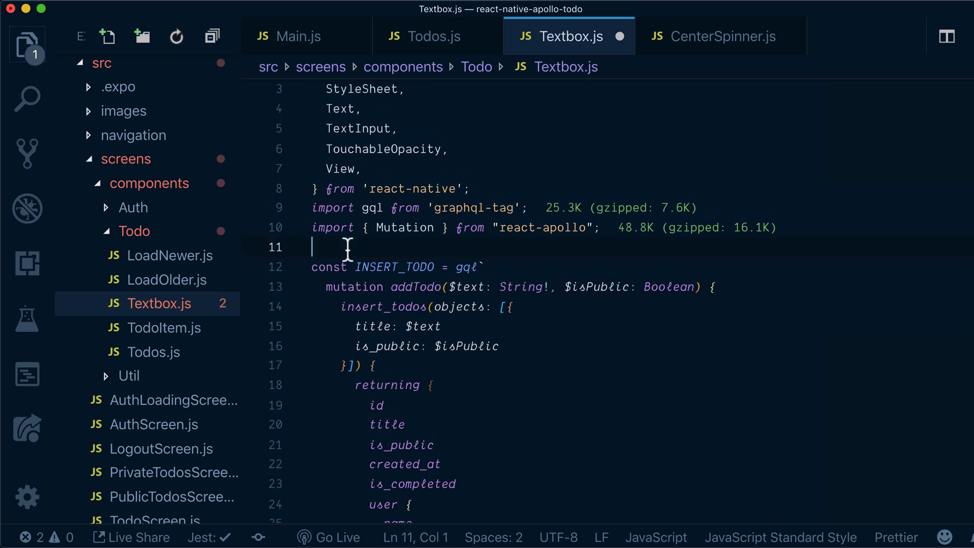
pyautogui.write('import')
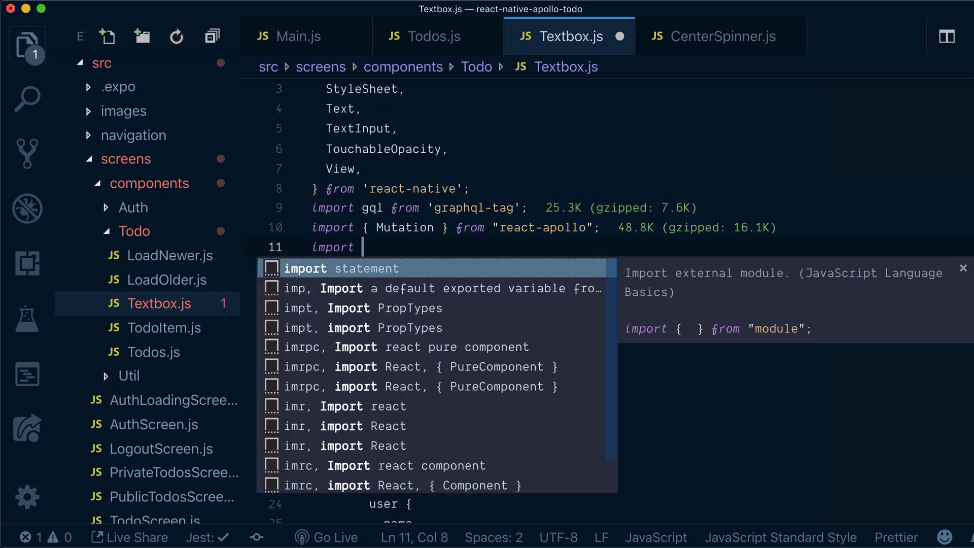
pyautogui.write('{ FETCH_TODOS } from')
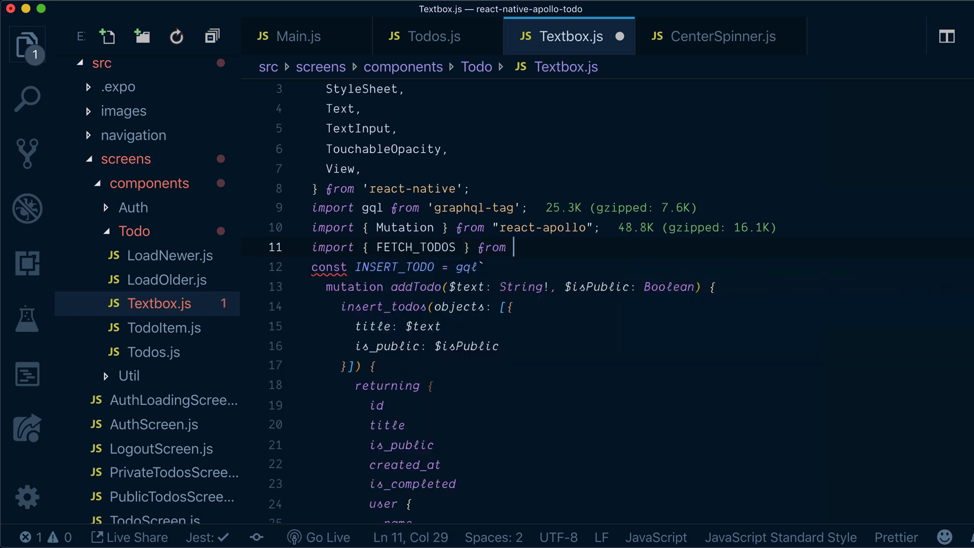
pyautogui.write("'.'")
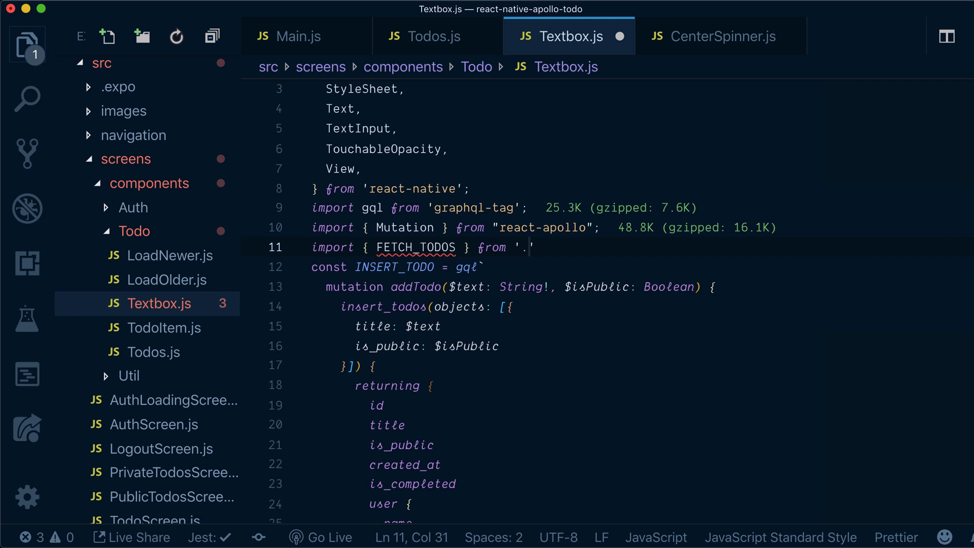
pyautogui.write('/to')
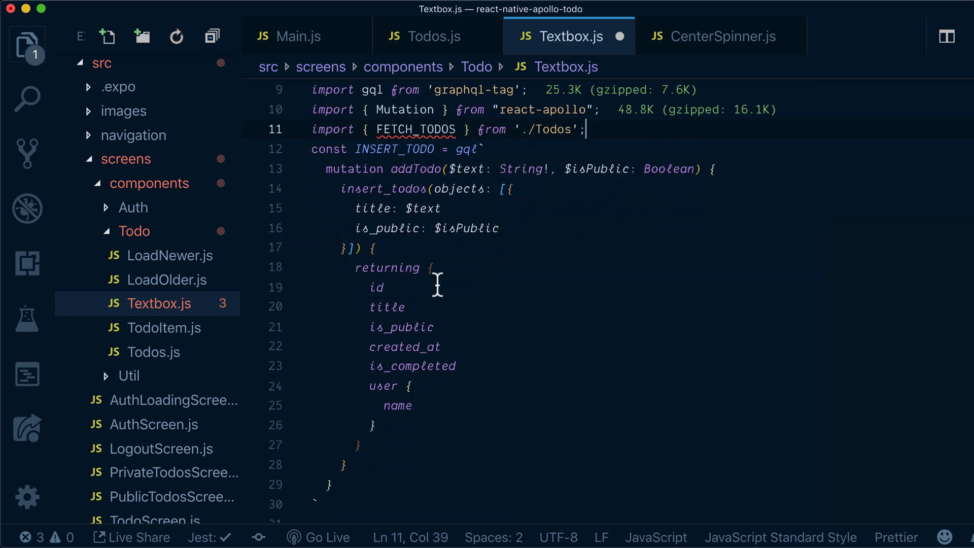
# Give updateCache the parameters cache, { data: { insert_todos } }
pyautogui.scroll(-3)
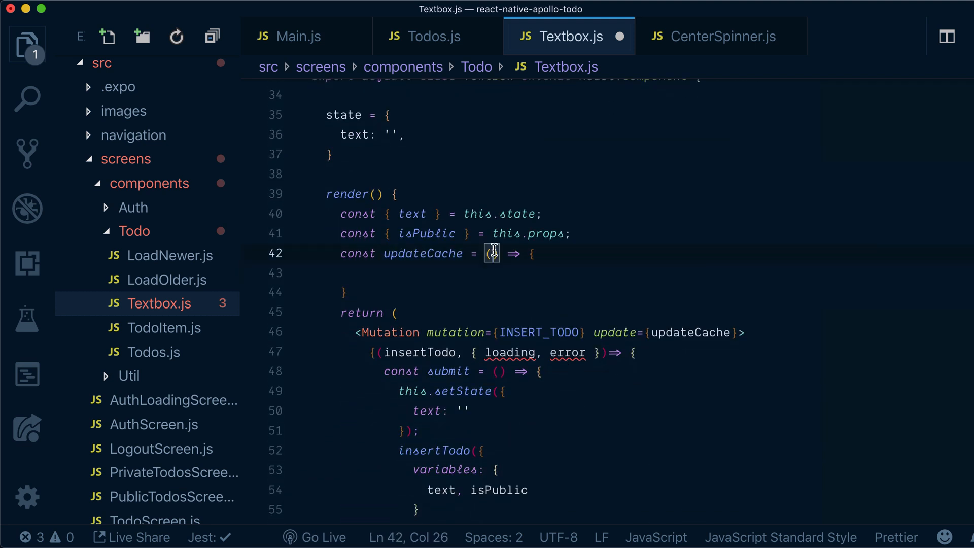
pyautogui.write('cache')
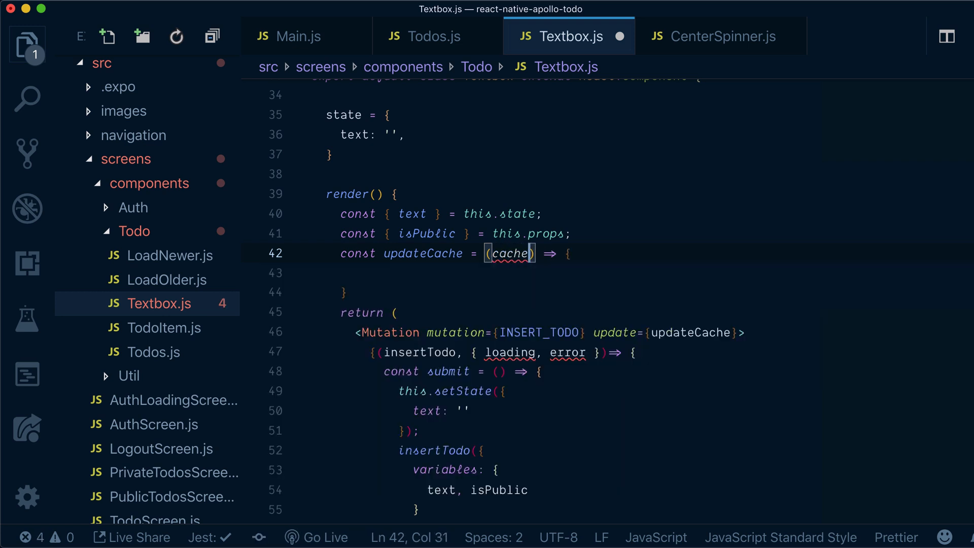
pyautogui.write(',')
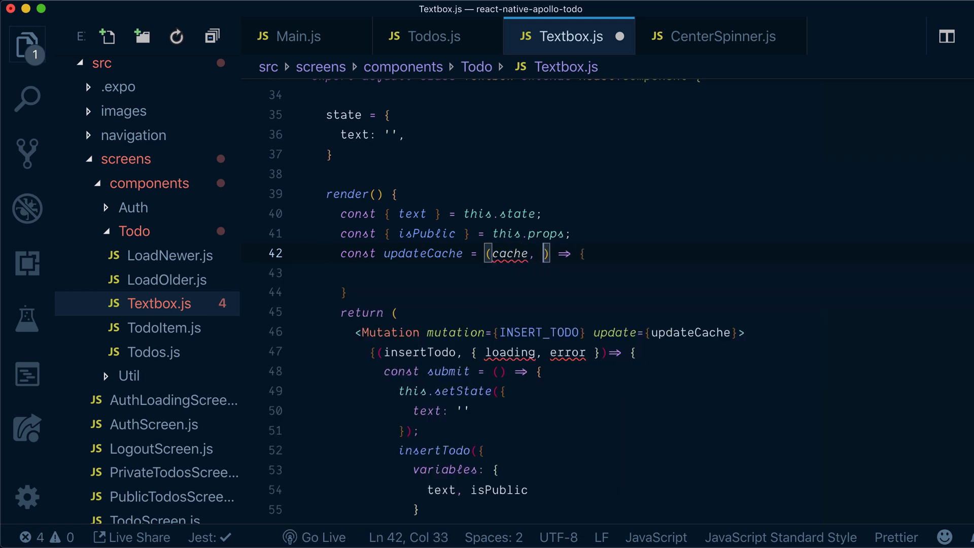
pyautogui.write('data: { }}')
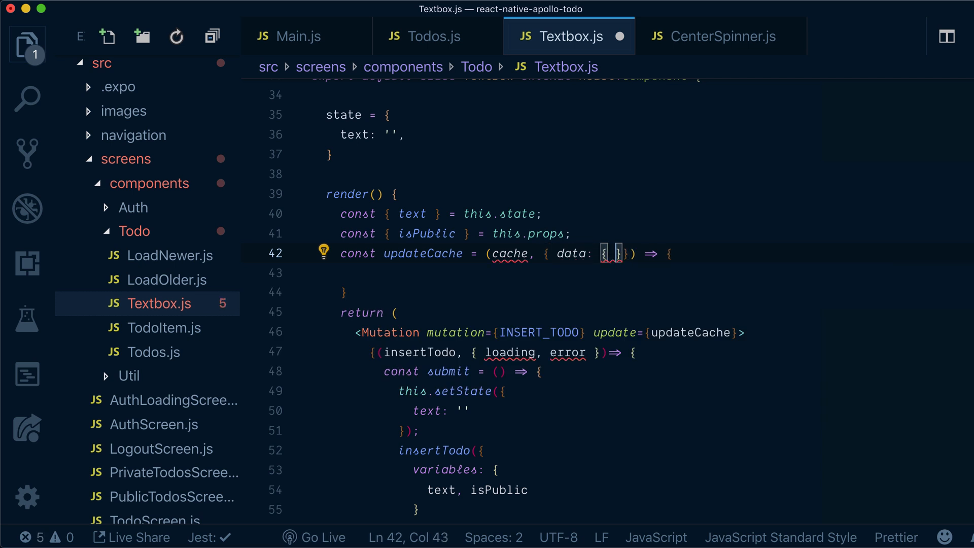
pyautogui.write('insert_todo')
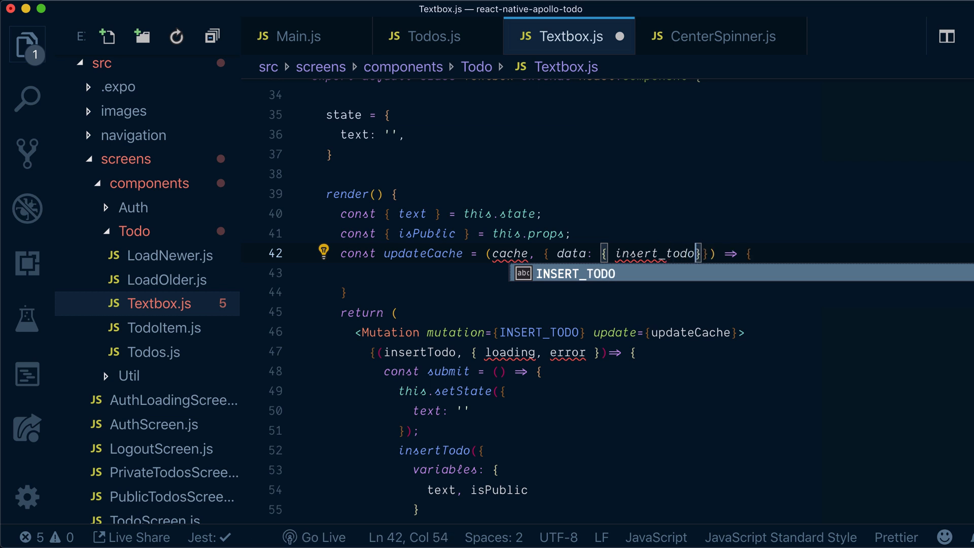
pyautogui.write('s')
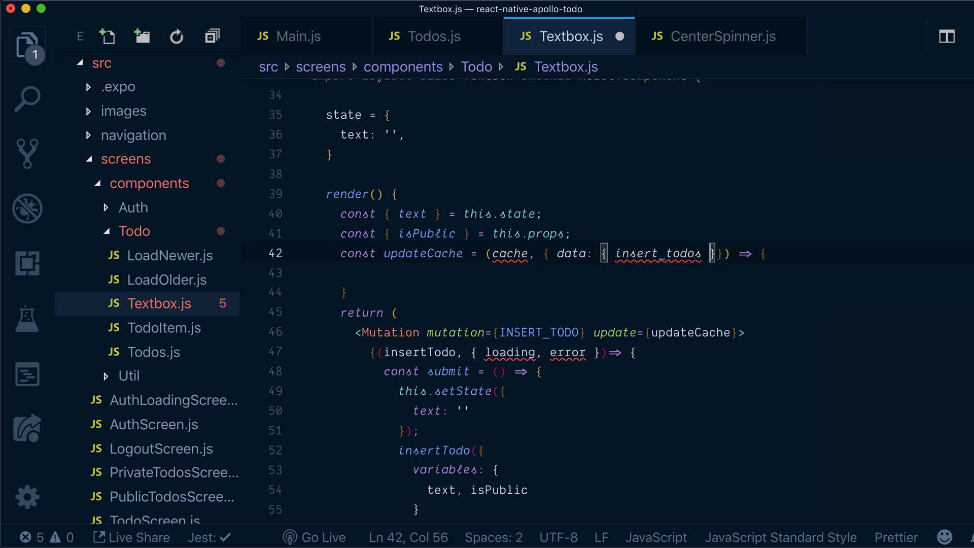
pyautogui.click(315, 273)
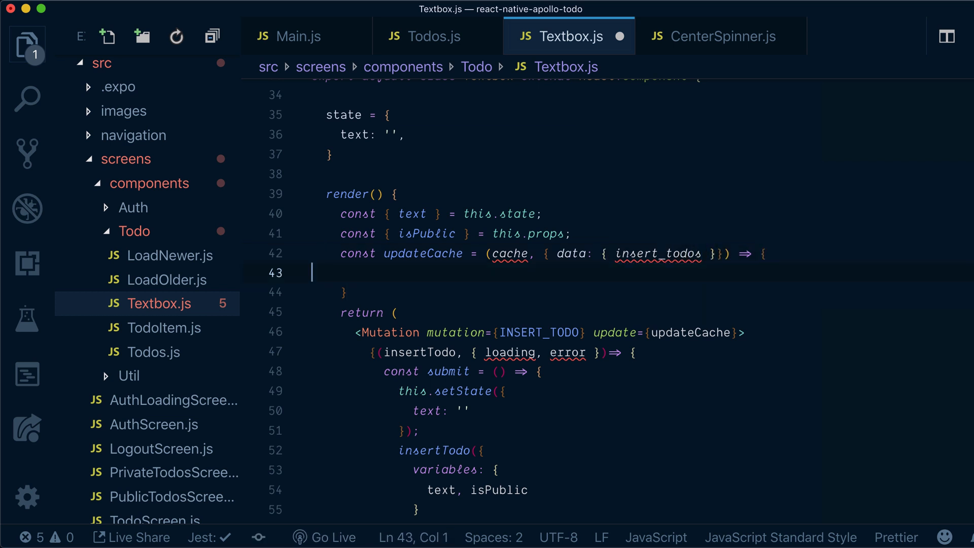
# Set const data = cache.readQuery({ query: FETCH_TODOS }) inside updateCache
pyautogui.write('const')
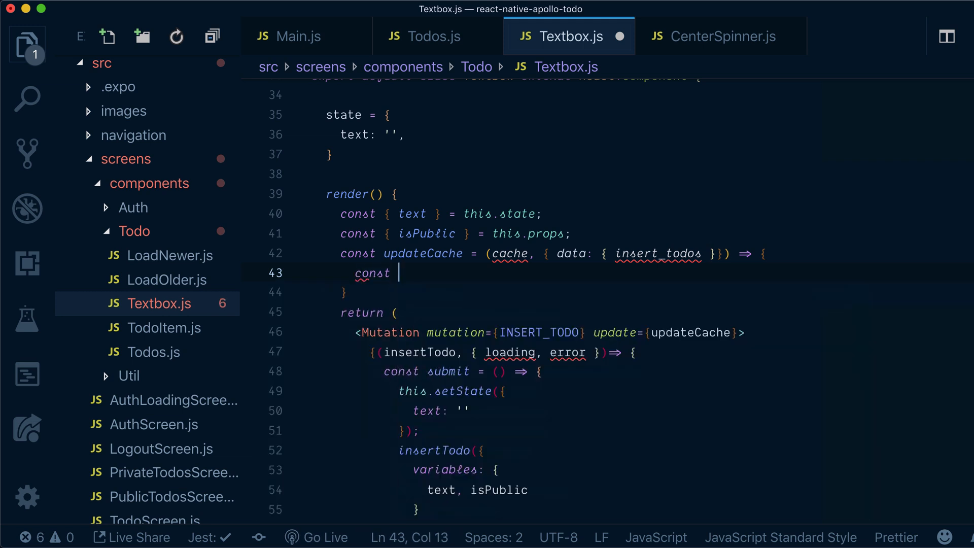
pyautogui.write('data =')
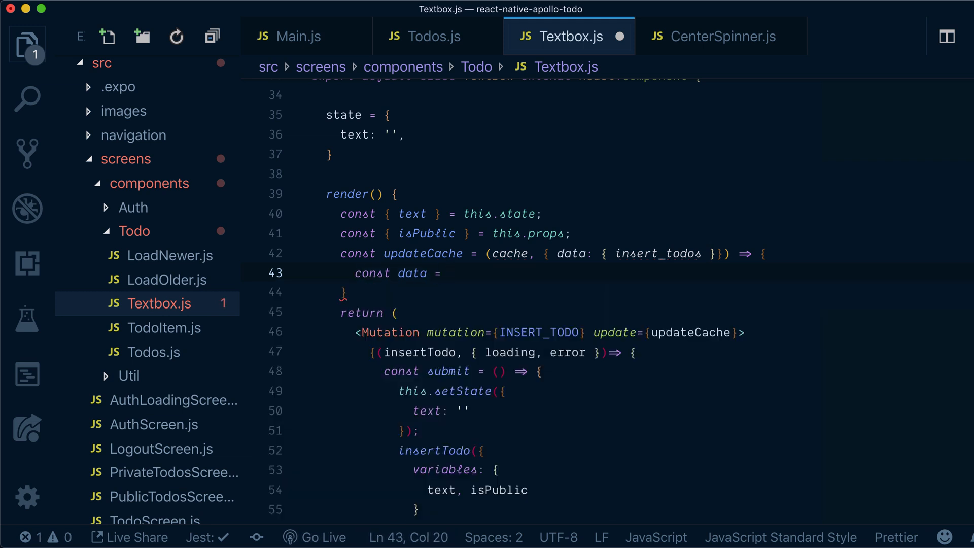
pyautogui.write('cache.re')
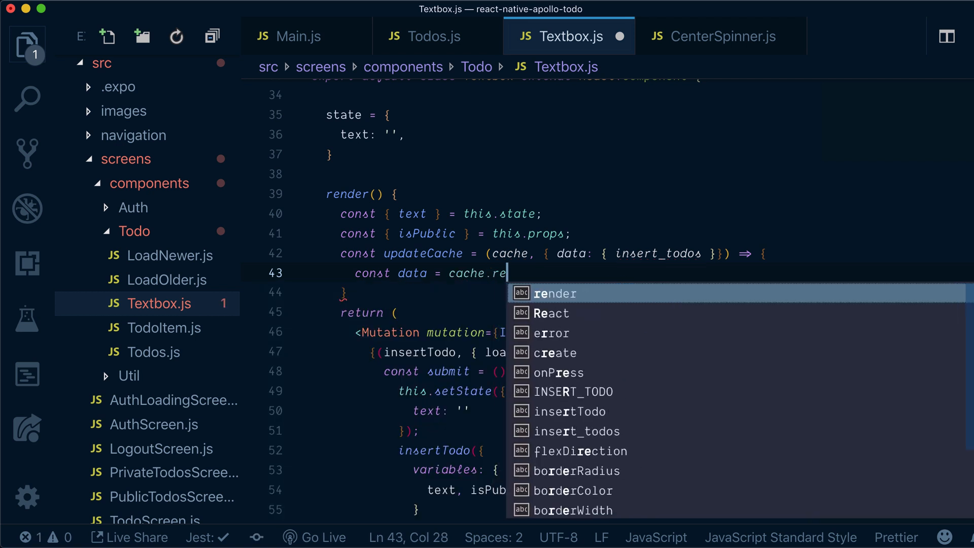
pyautogui.write('ad')
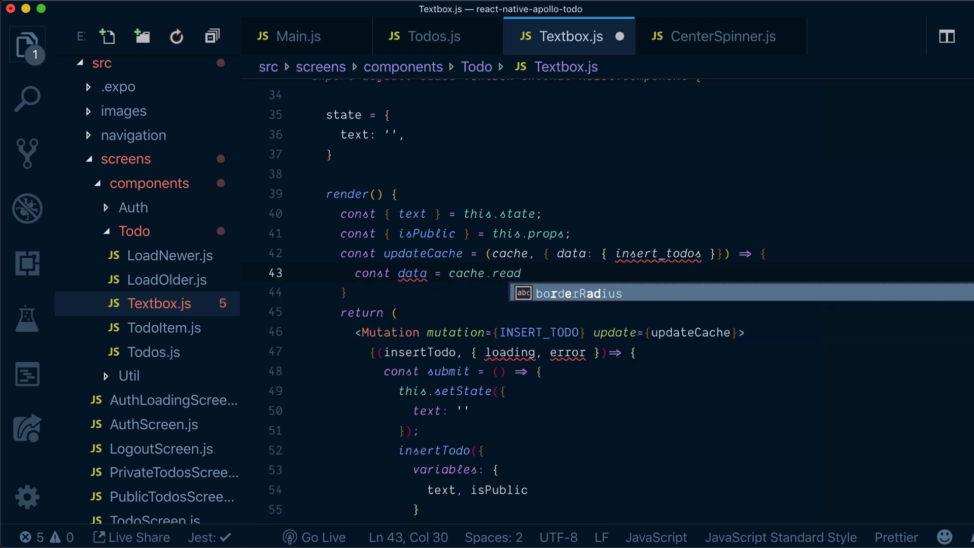
pyautogui.write('Quer')
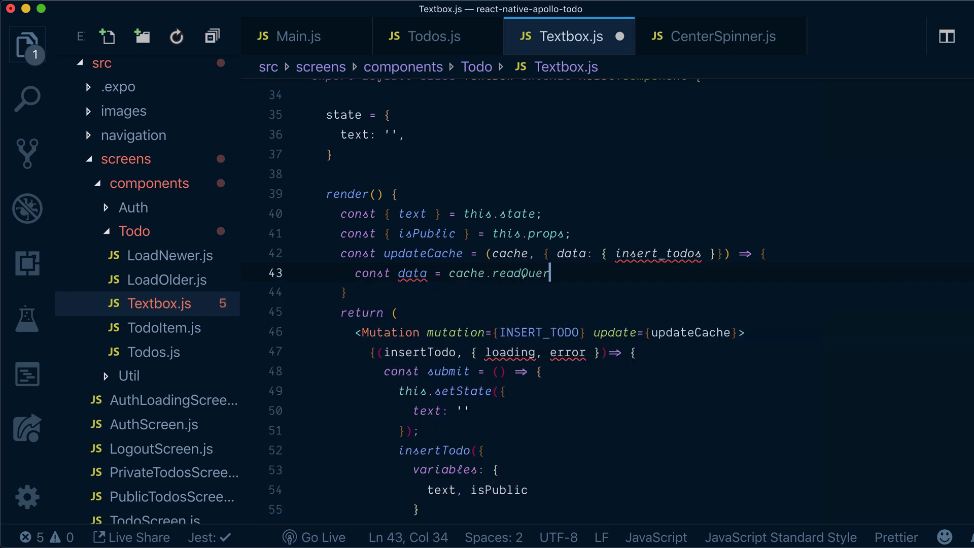
pyautogui.write('({})')
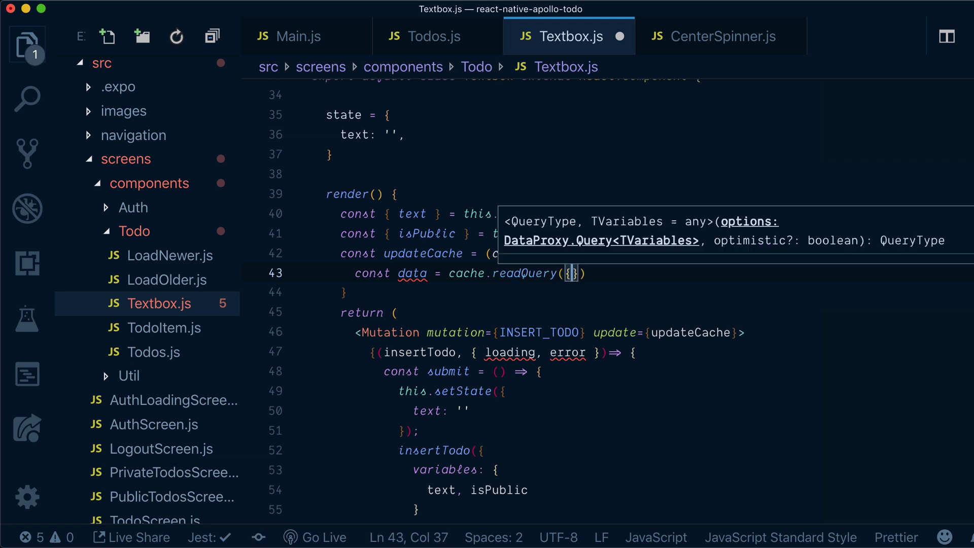
pyautogui.write('qu')
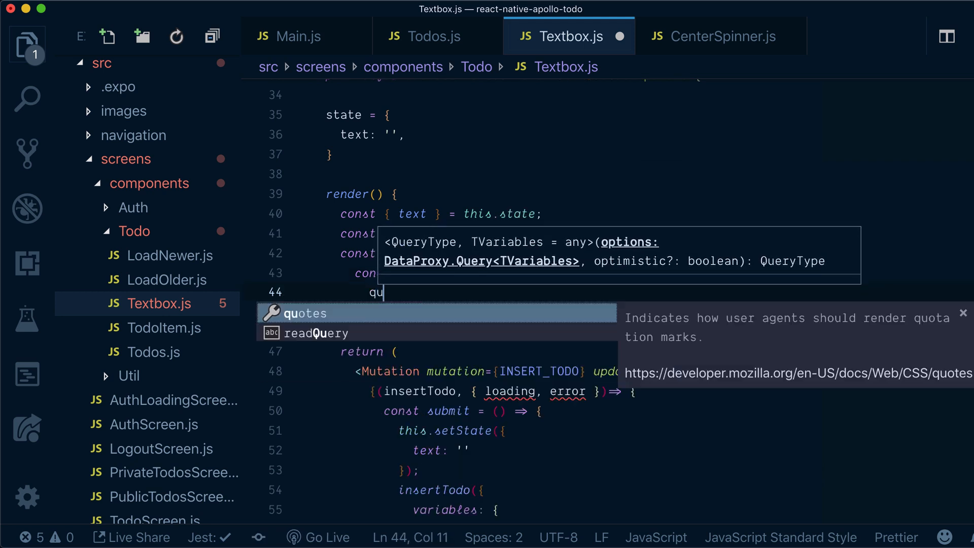
pyautogui.write('uery: FETCH_TODOS')
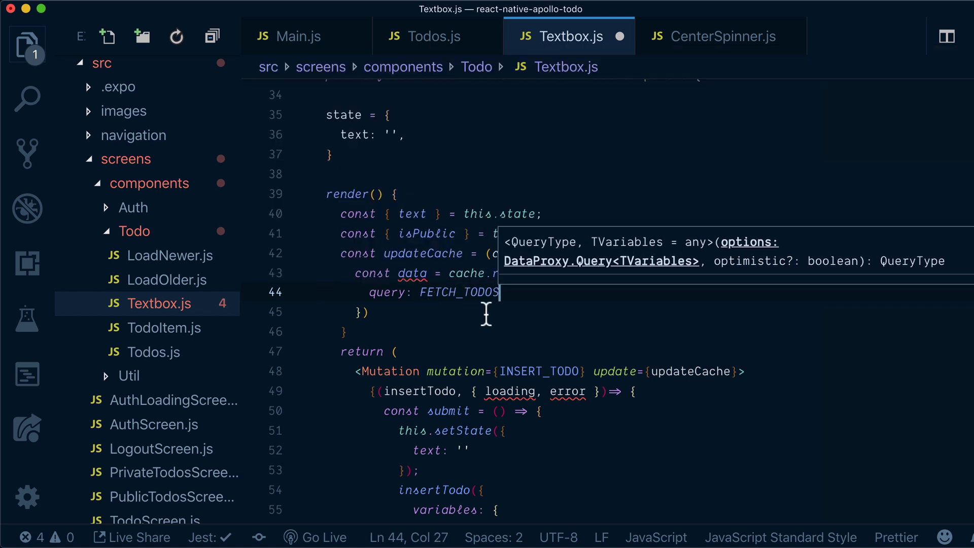
pyautogui.moveTo(519, 303)
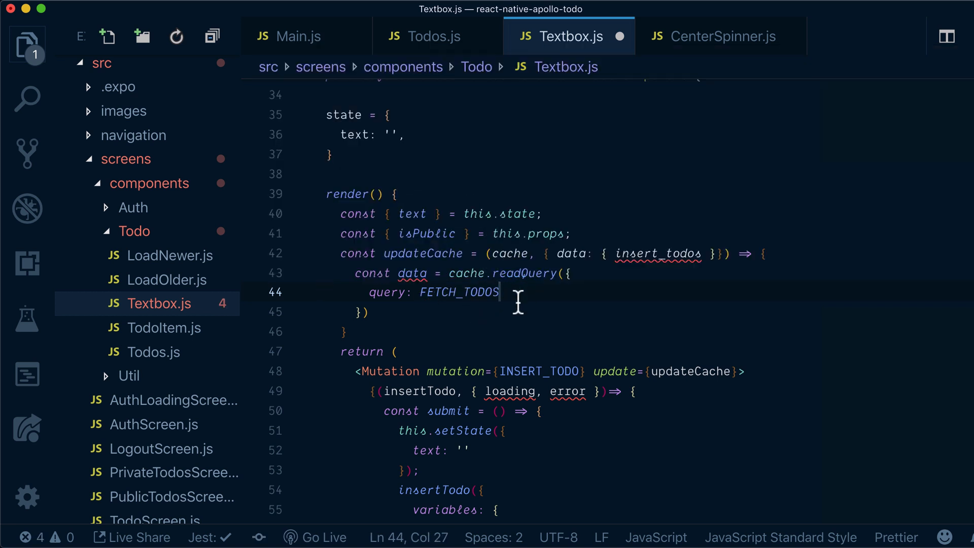
pyautogui.moveTo(550, 321)
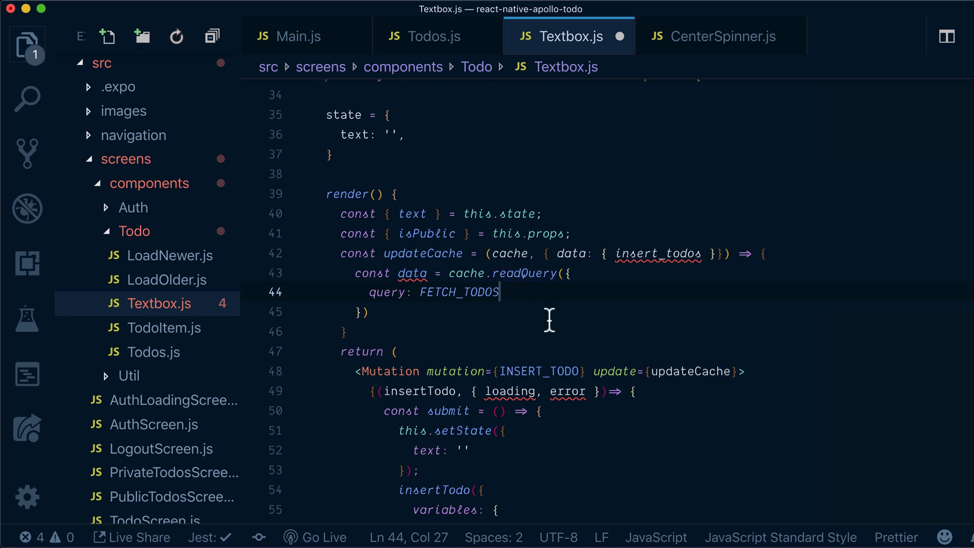
pyautogui.moveTo(466, 273)
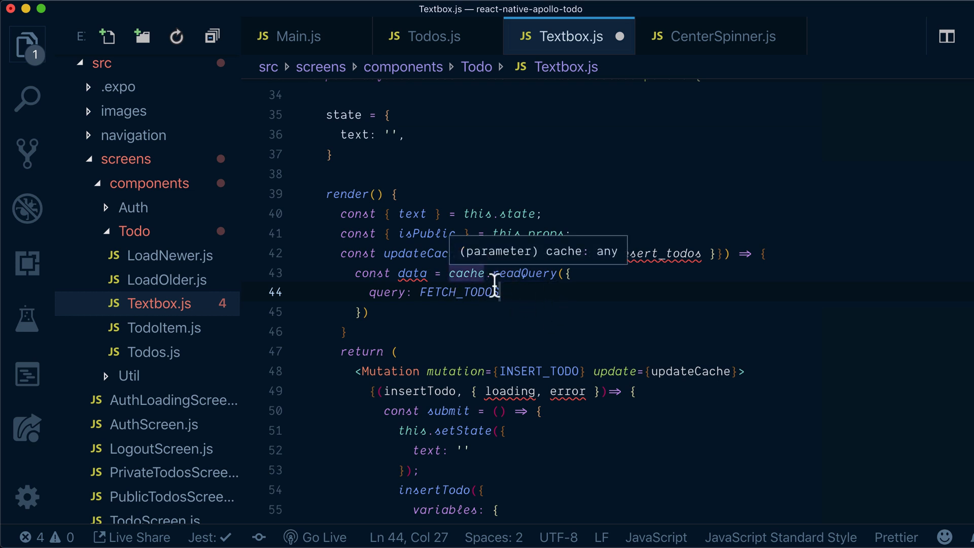
pyautogui.moveTo(565, 333)
pyautogui.write(',')
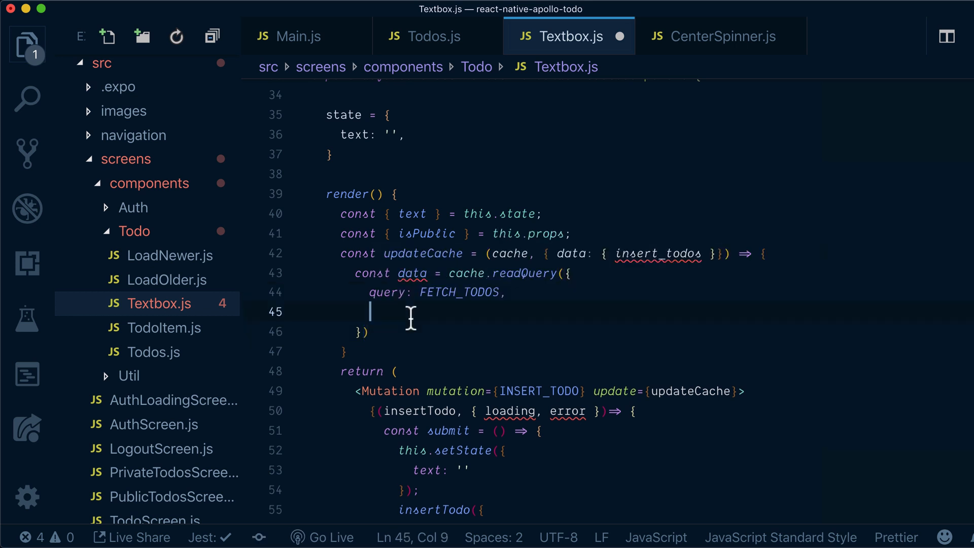
# Pass variables: { isPublic } to the readQuery call
pyautogui.write('var')
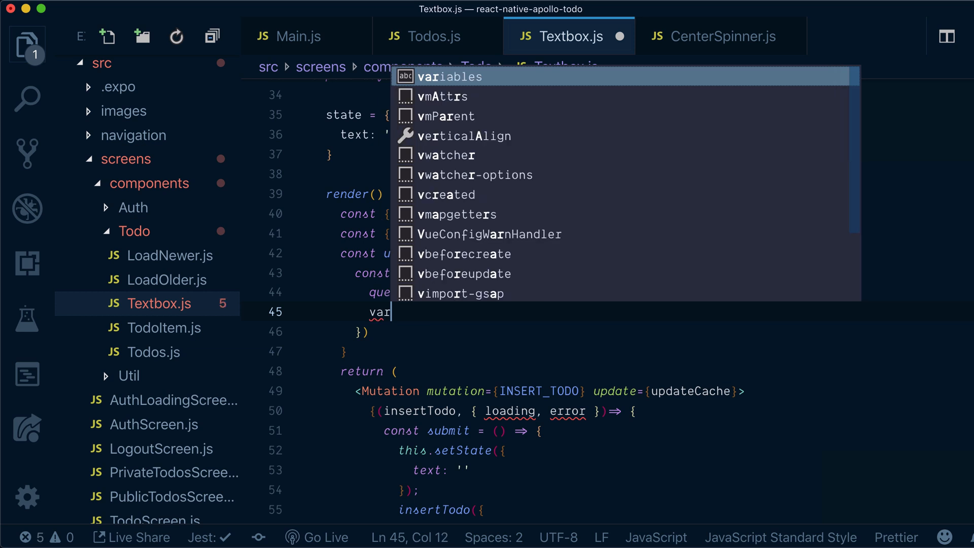
pyautogui.press('Tab')
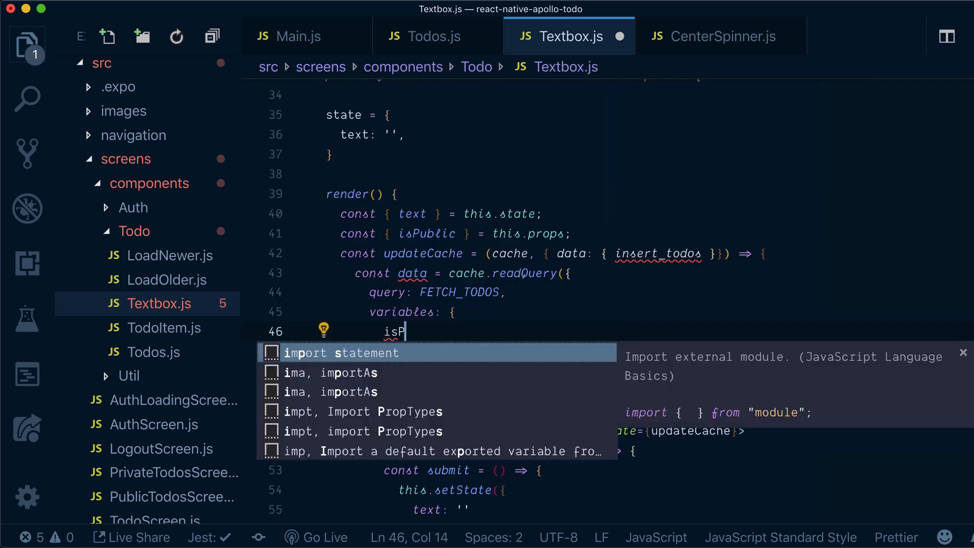
pyautogui.write('ublic')
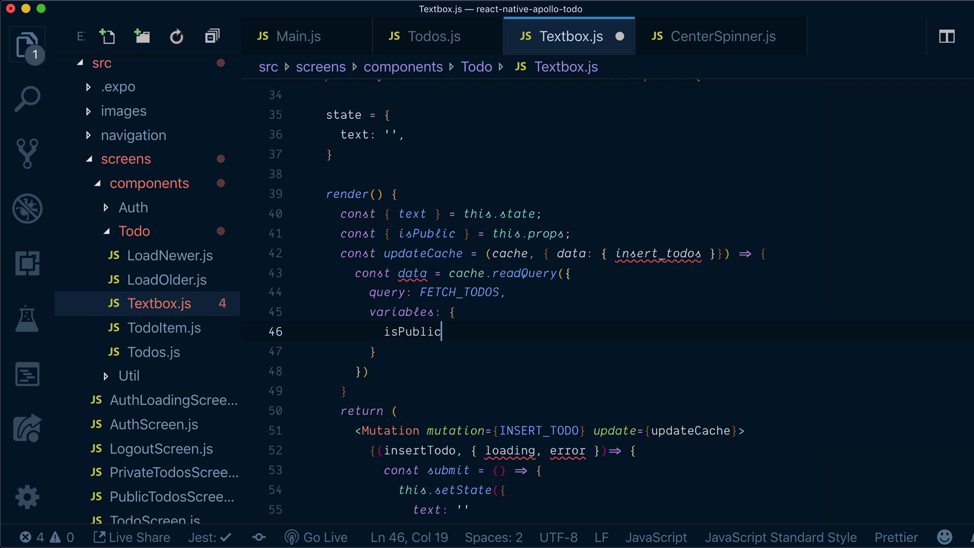
pyautogui.moveTo(508, 314)
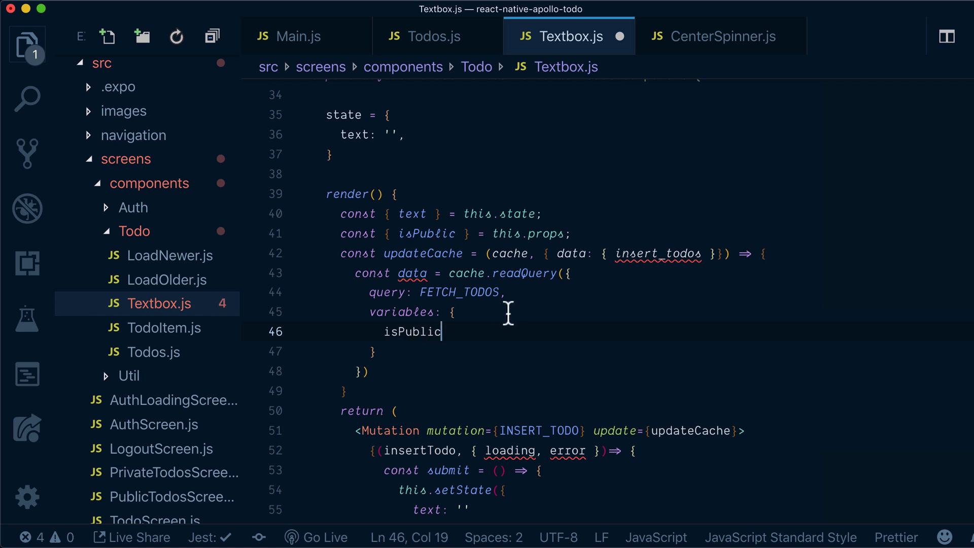
pyautogui.moveTo(447, 338)
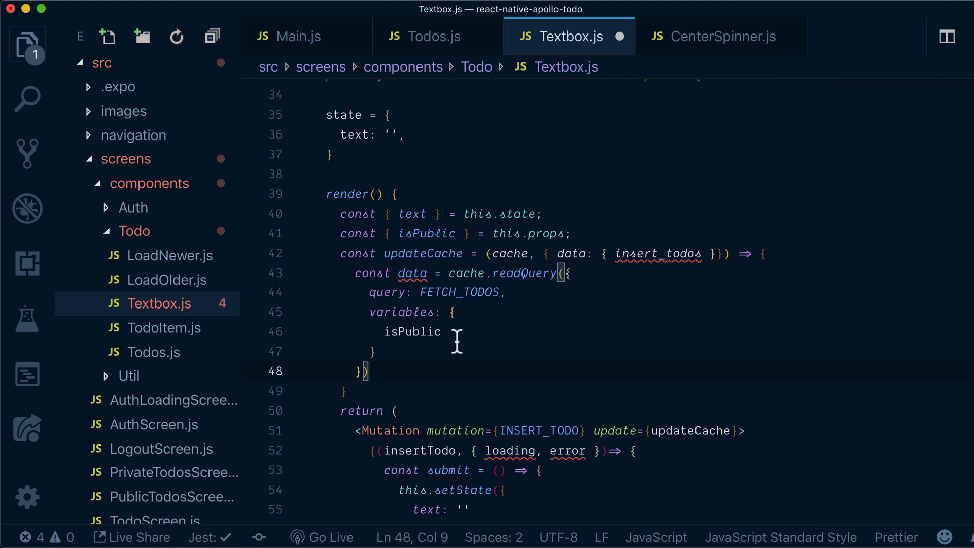
pyautogui.moveTo(430, 374)
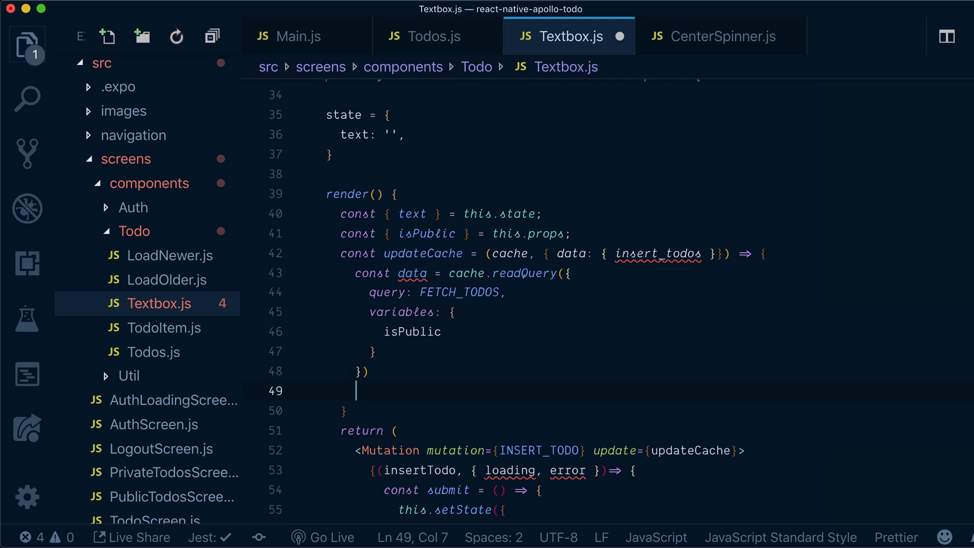
# Declare const newTodo = insert_todos.returning inside updateCache
pyautogui.write('const new')
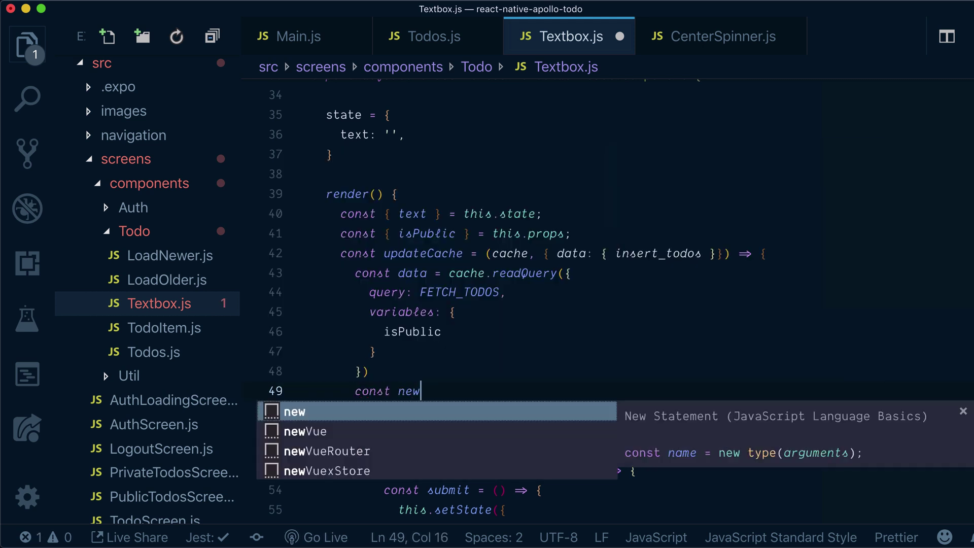
pyautogui.write('Todo')
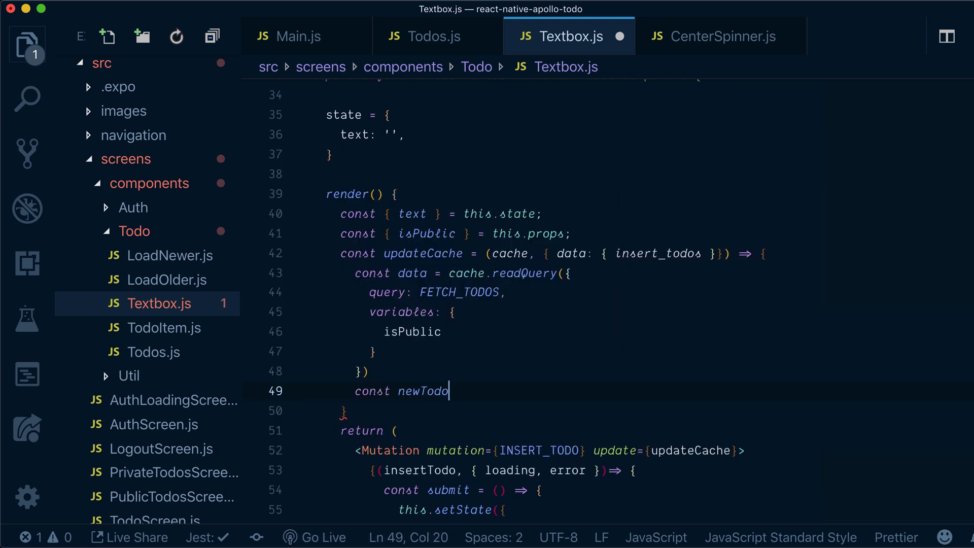
pyautogui.write('= insert_todos')
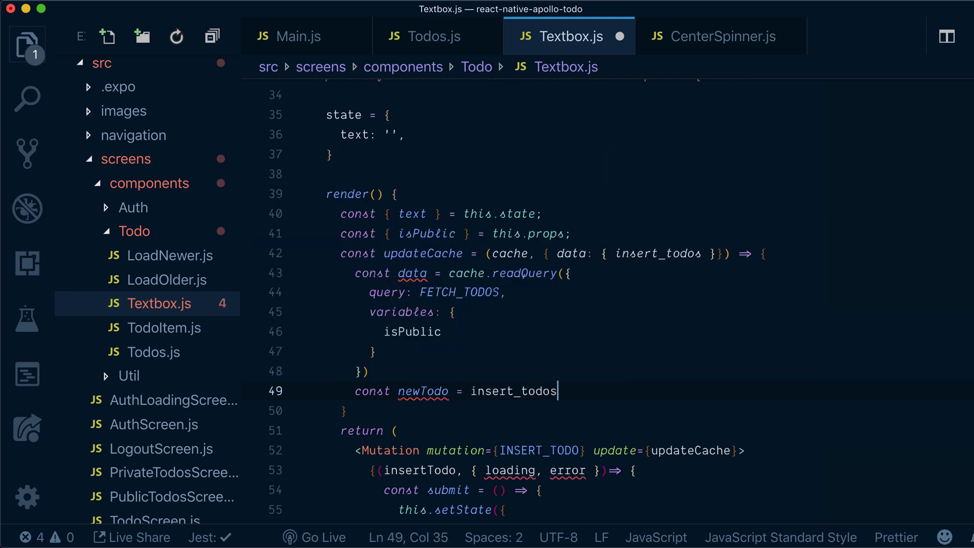
pyautogui.write('.return')
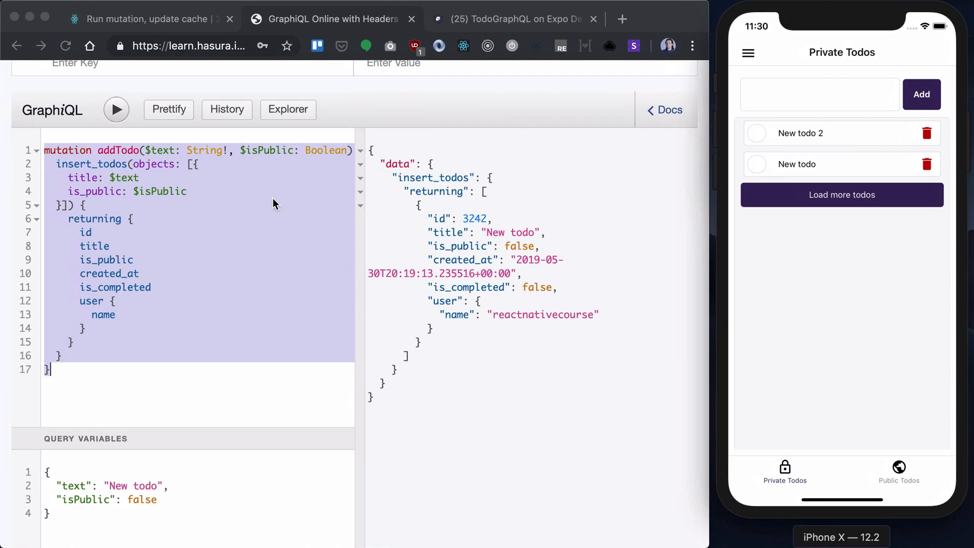
pyautogui.moveTo(450, 223)
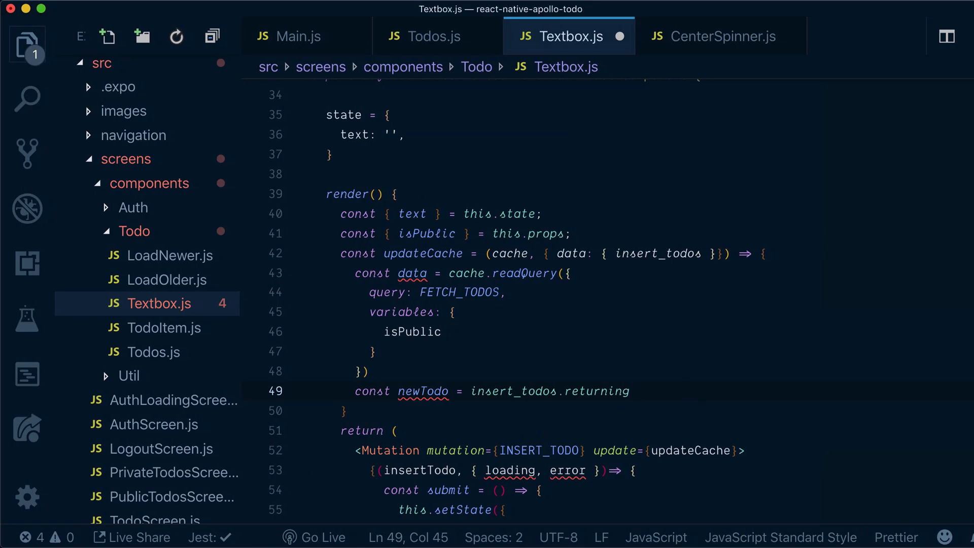
# Take returning[0] as newTodo and build newData with newTodo before ...data.todos
pyautogui.write('[0]')
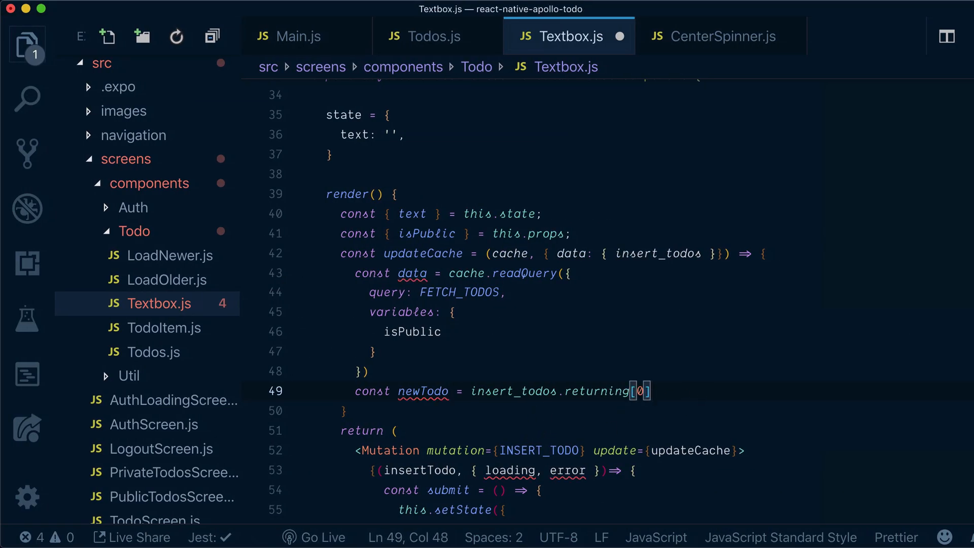
pyautogui.write('const newDa')
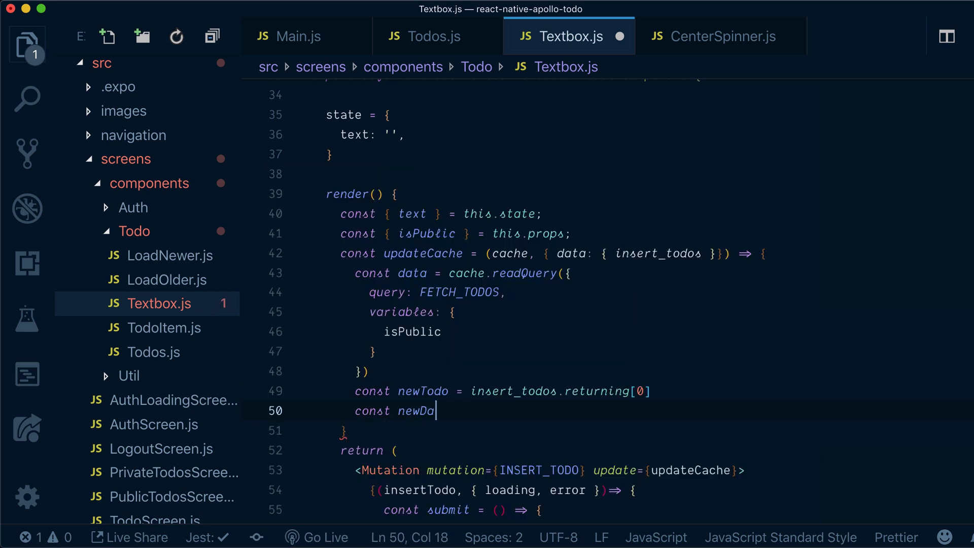
pyautogui.write('ta = {}')
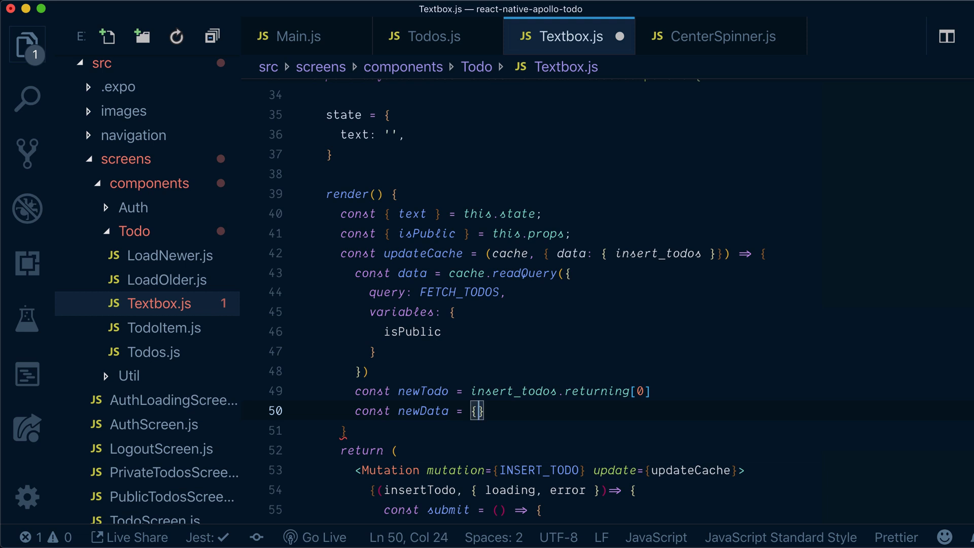
pyautogui.write('todos: [ newTod')
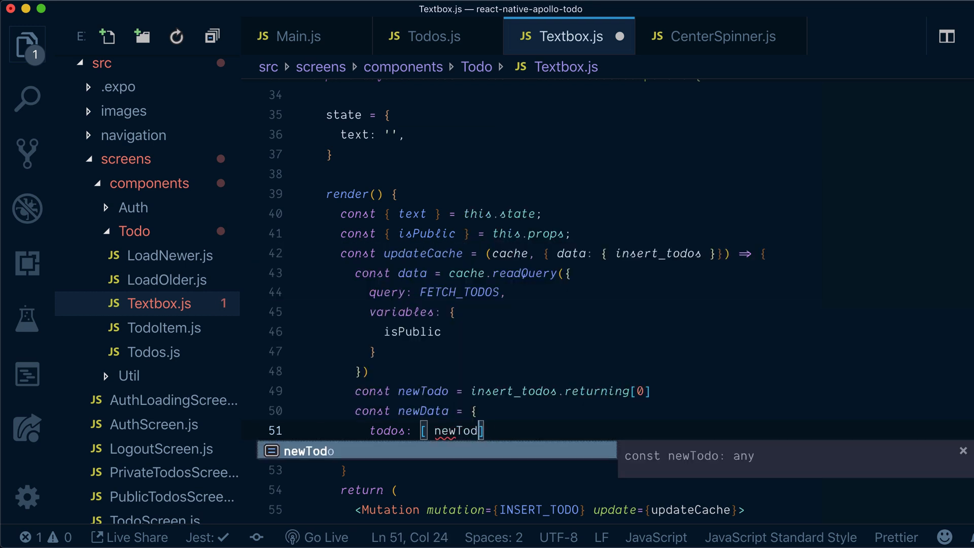
pyautogui.write('o, ...data.todos')
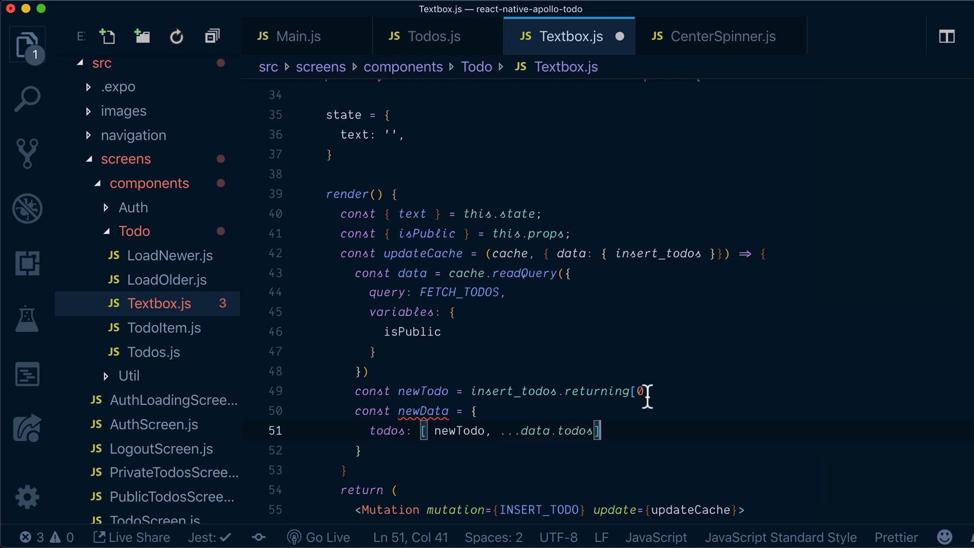
pyautogui.moveTo(454, 292)
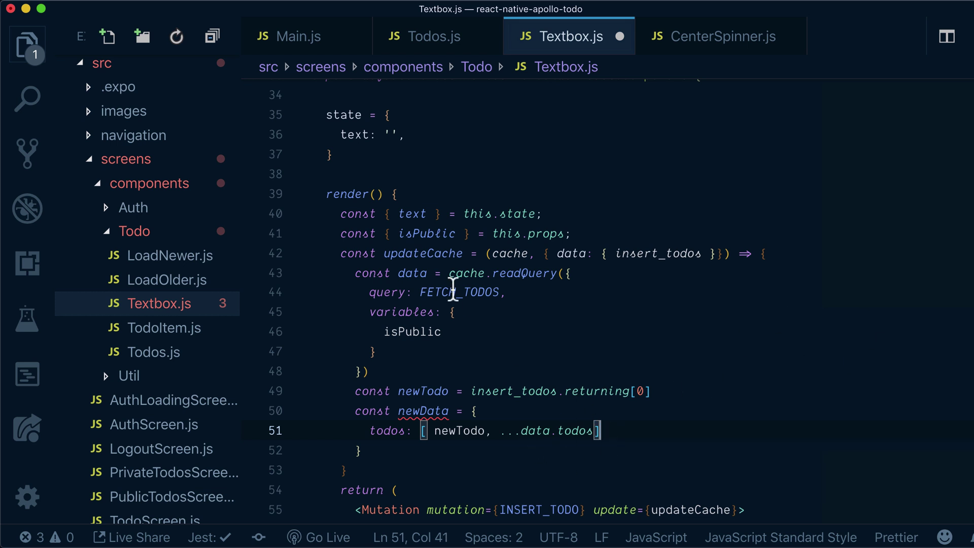
pyautogui.moveTo(488, 294)
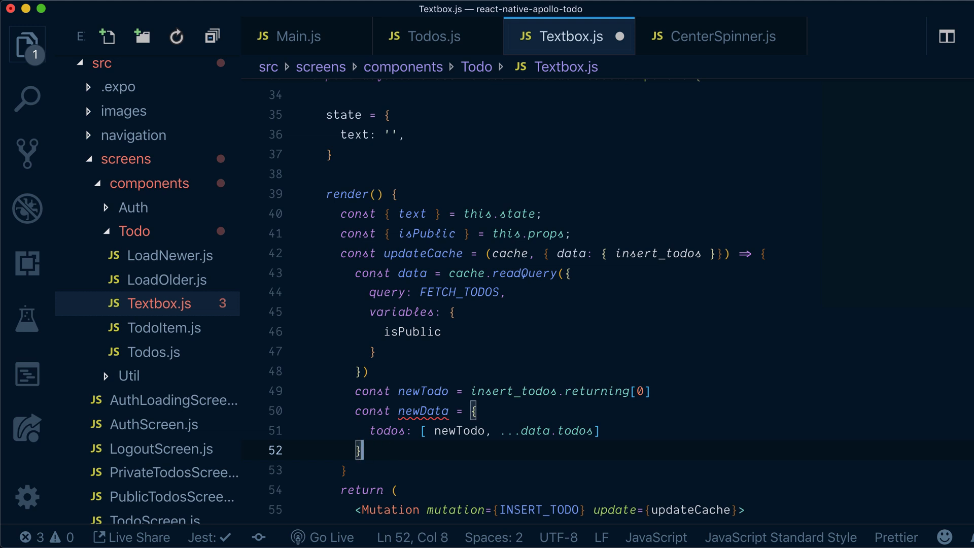
pyautogui.write('cache.write')
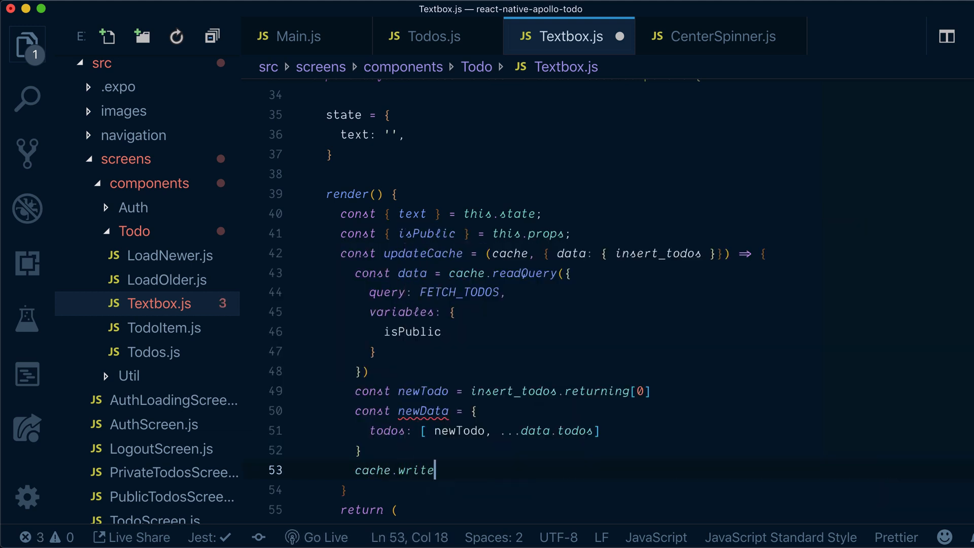
# Call cache.writeQuery with query FETCH_TODOS, variables { isPublic } and data newData
pyautogui.write('(')
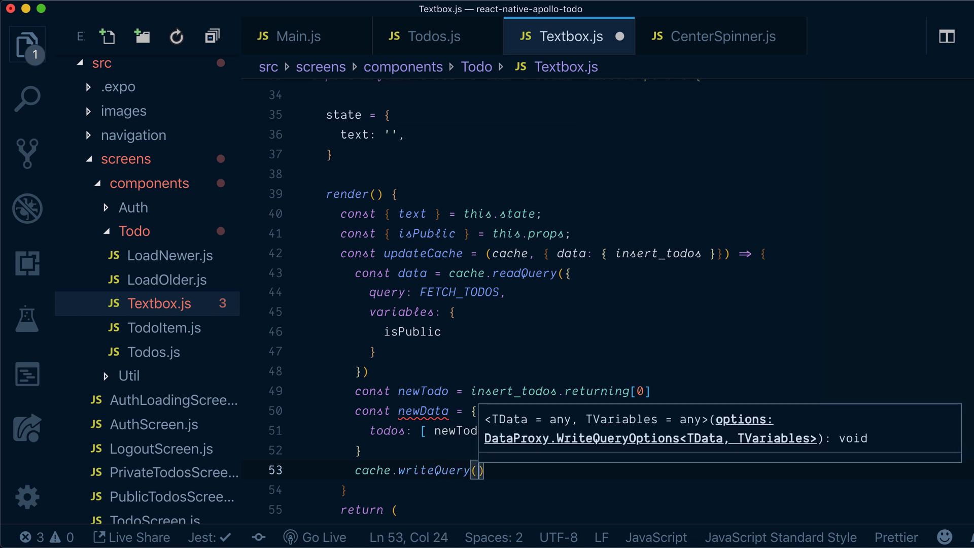
pyautogui.write('query: FET')
pyautogui.write('isPublic')
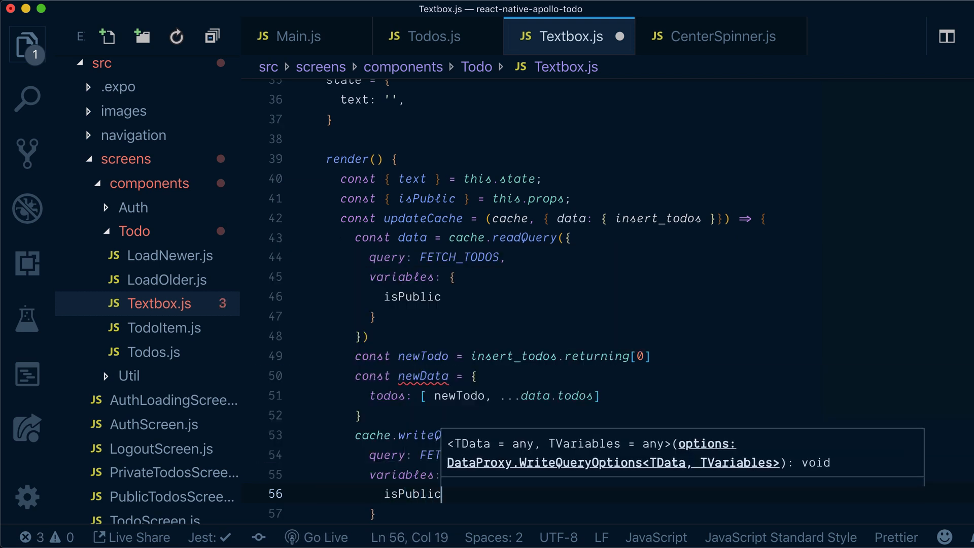
pyautogui.write('data')
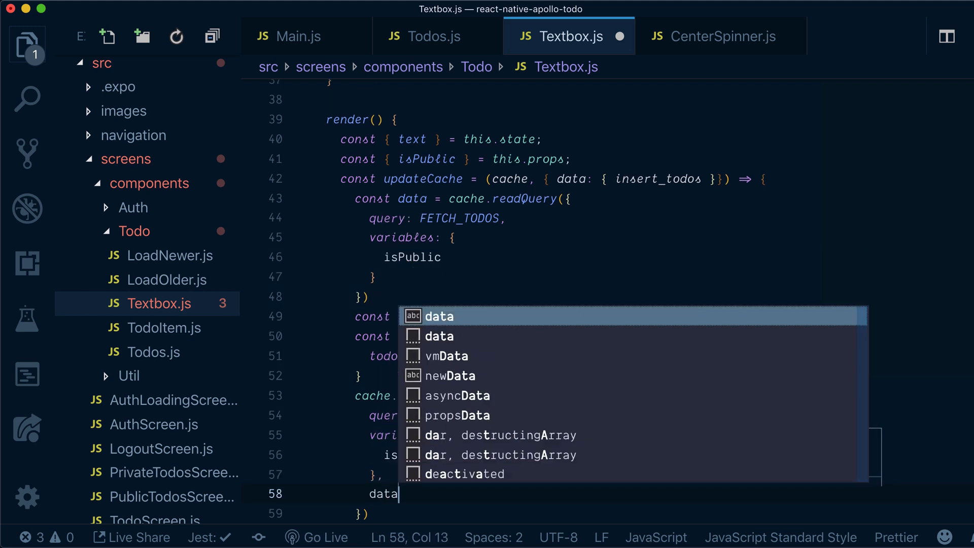
pyautogui.write('new')
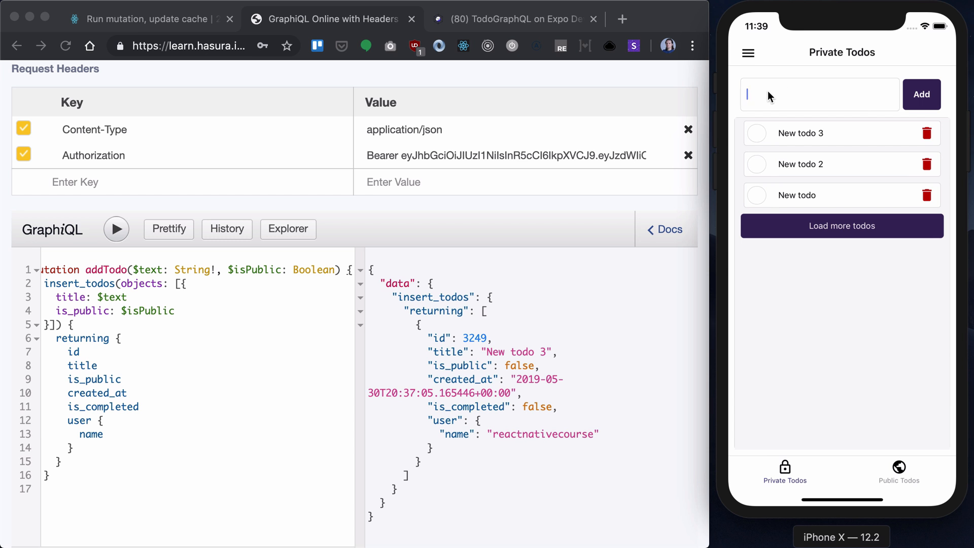
# Enter 'New todo 4' in the simulator's todo input and submit it as private
pyautogui.write('New todo 4')
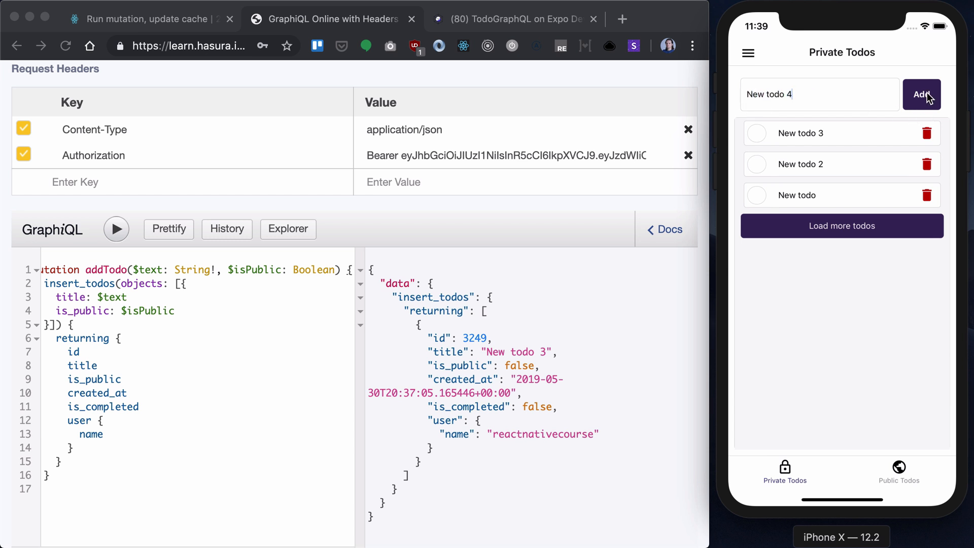
pyautogui.click(922, 94)
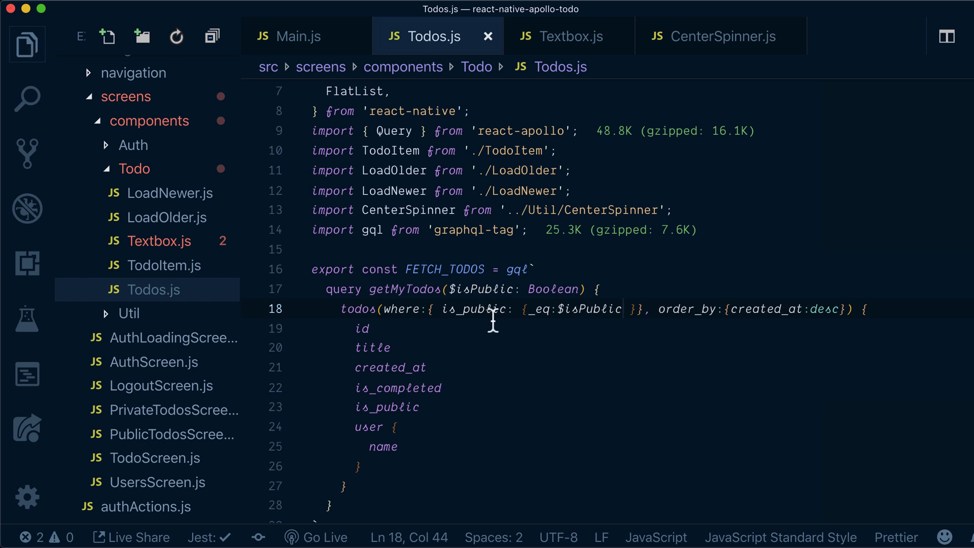
# Scroll Todos.js down to the FETCH_TODOS query and its $isPublic filter
pyautogui.scroll(-3)
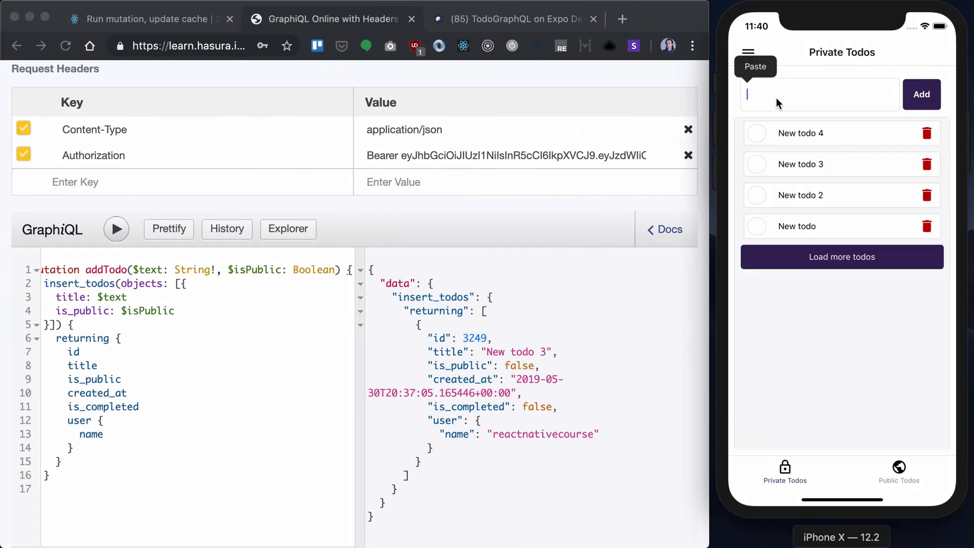
# Enter 'New todo 5' in the simulator and add it to the private list
pyautogui.write('New todo 5')
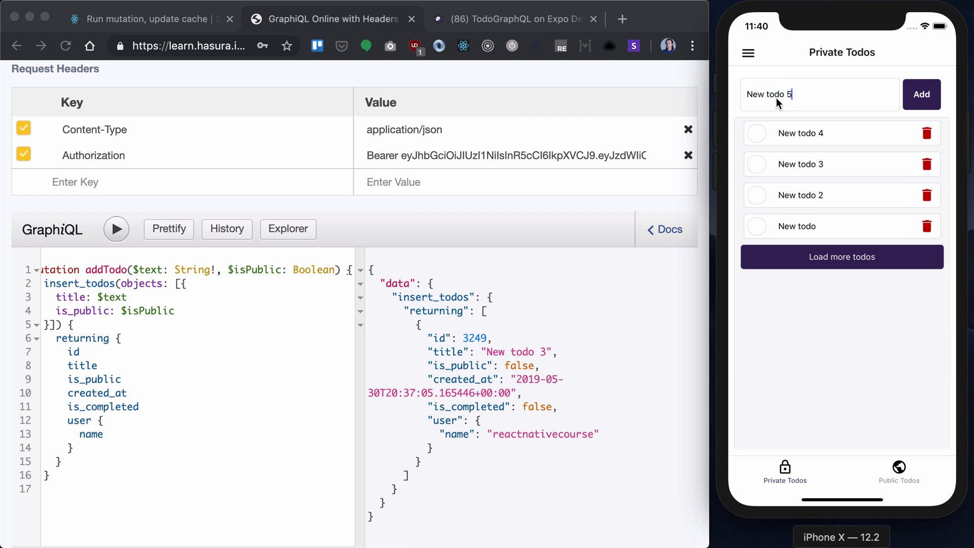
pyautogui.click(920, 94)
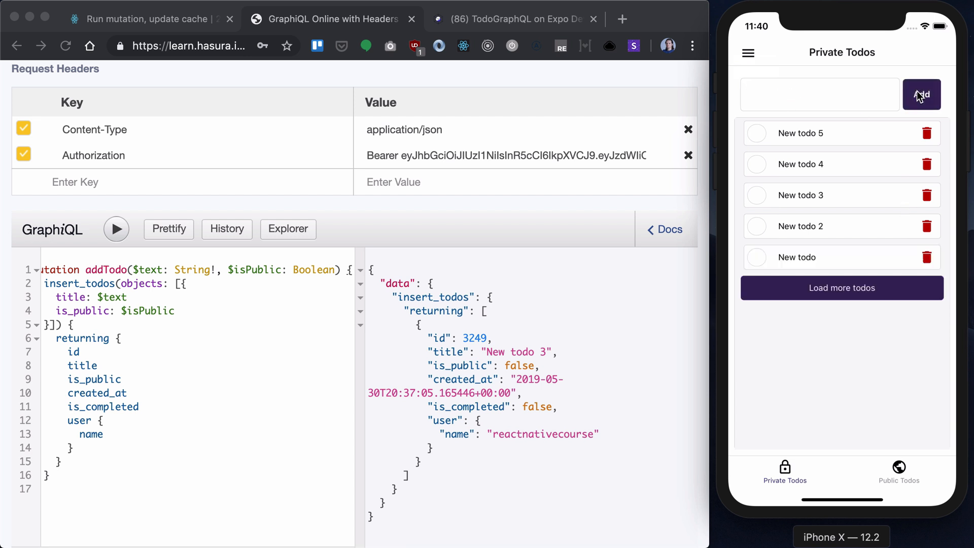